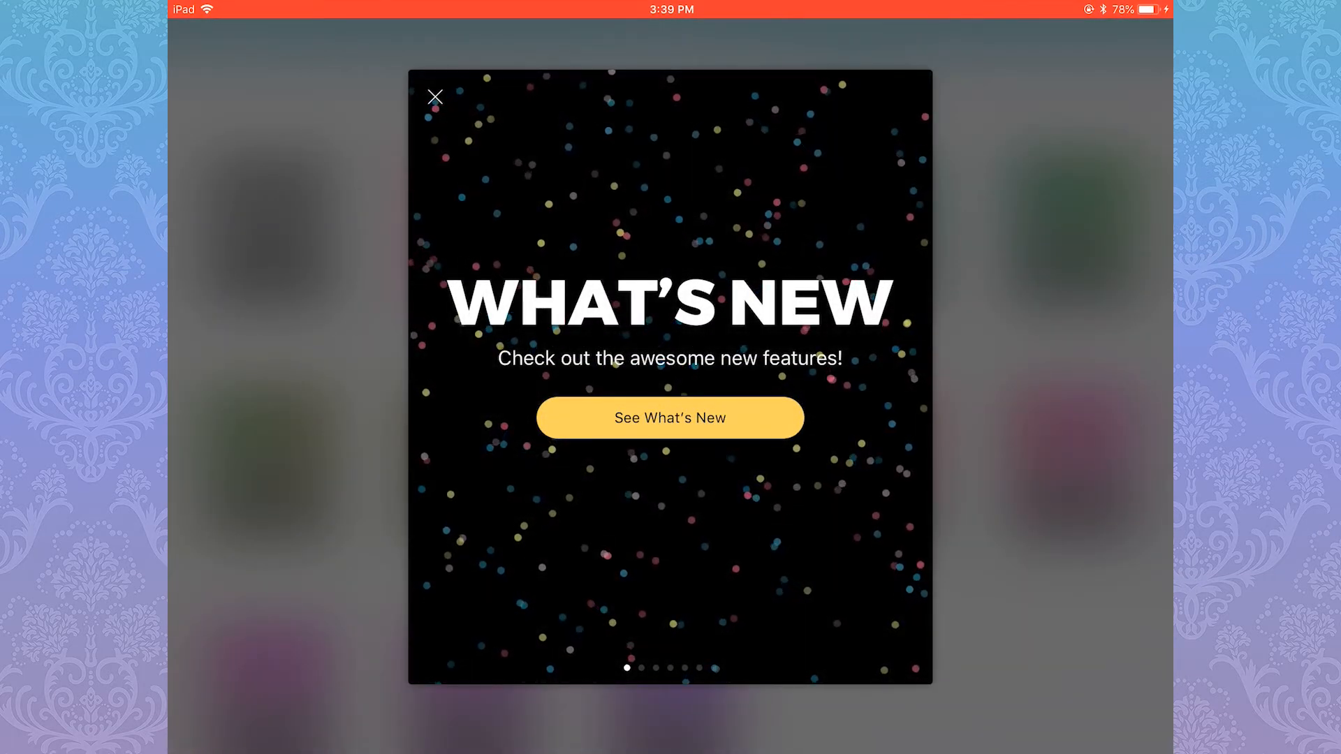
# Page through the What's New feature slides and dismiss the tour to reveal the Bullet Journal library.
pyautogui.click(670, 418)
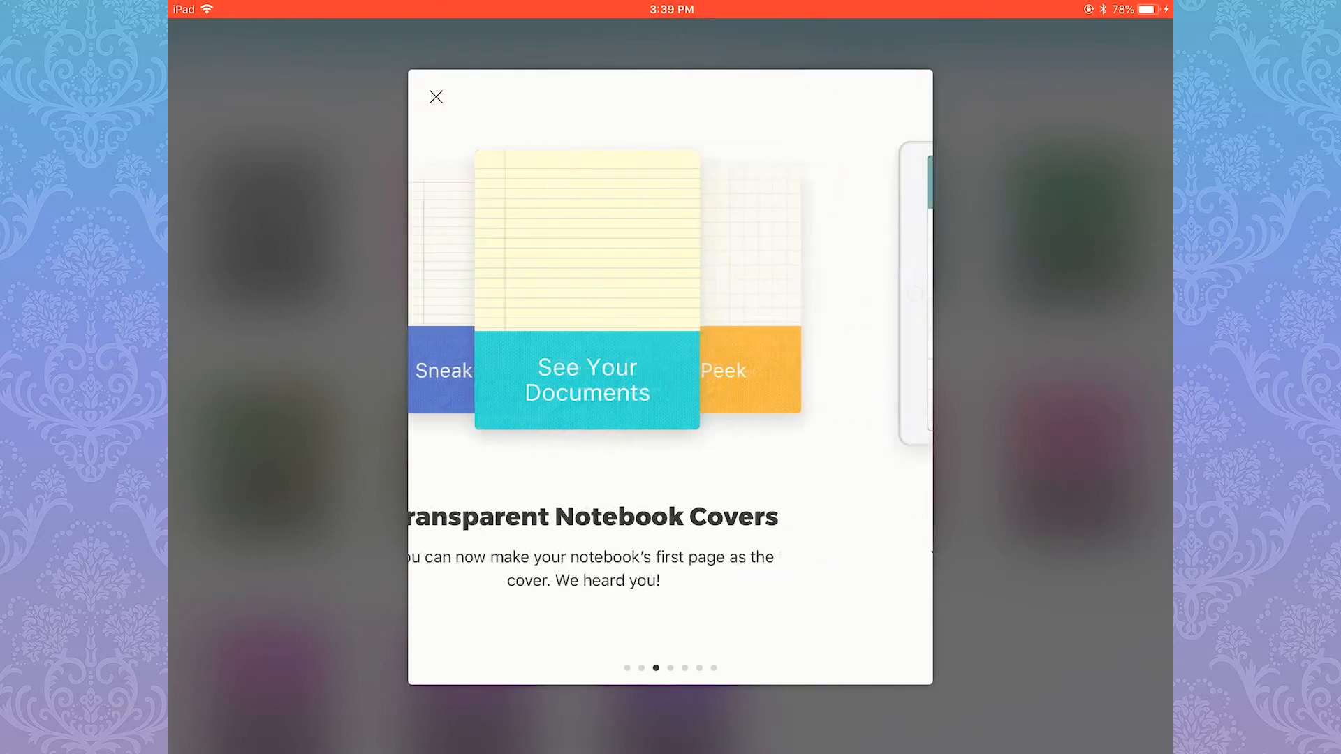
pyautogui.hscroll(-3)
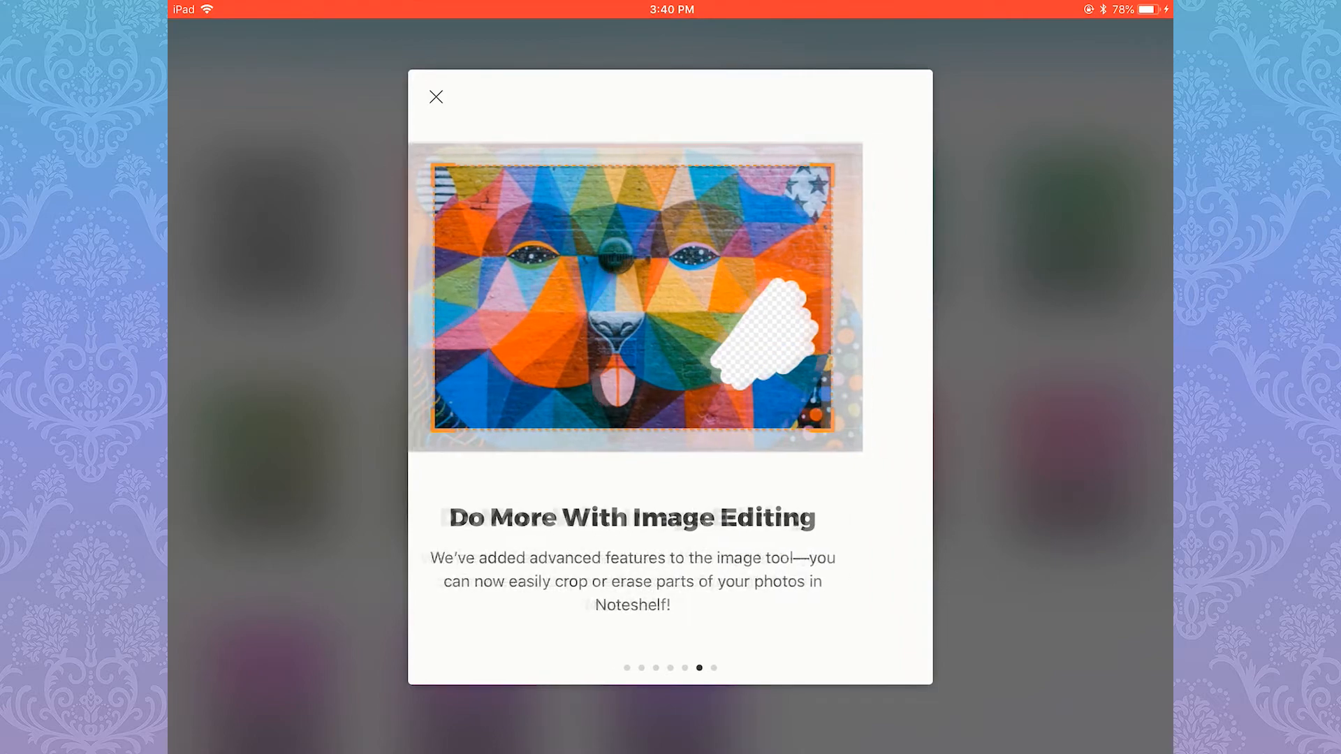
pyautogui.click(436, 96)
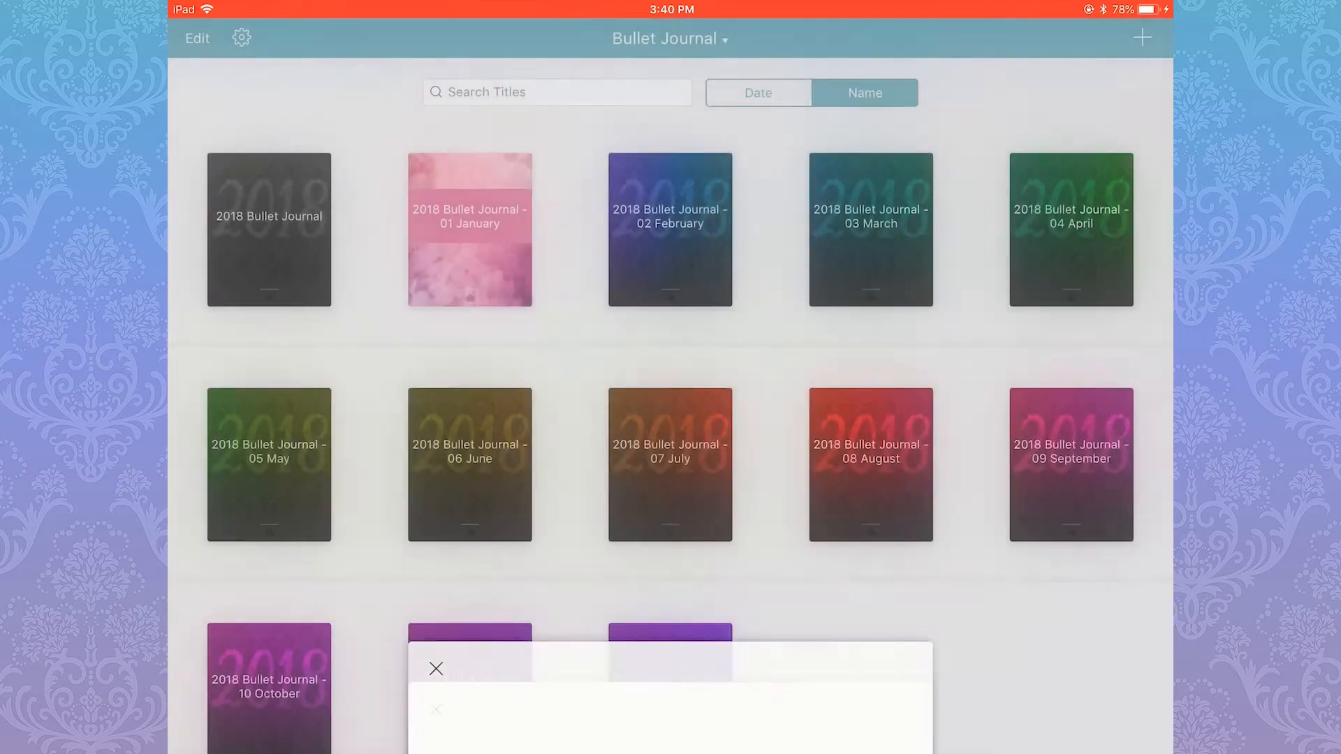
# Open the 2018 Bullet Journal - 07 July notebook from the library.
pyautogui.click(669, 464)
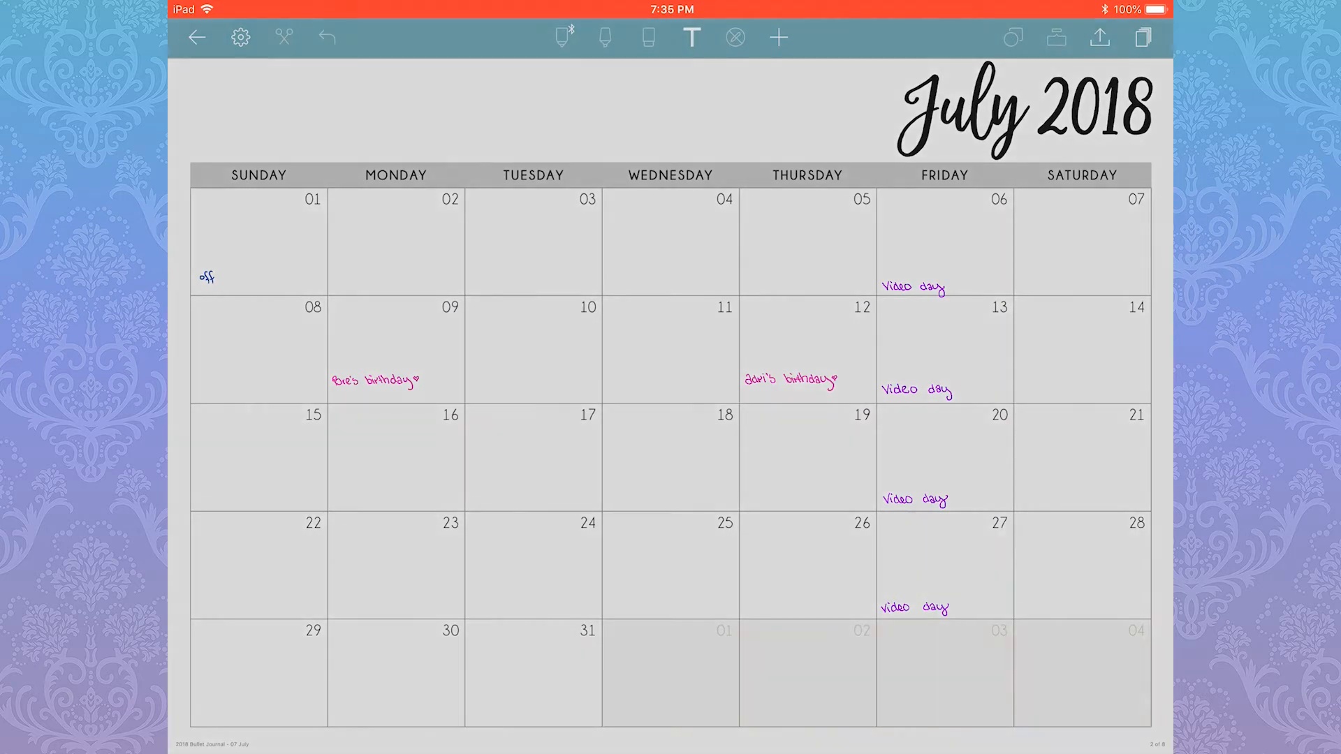
# Select the July calendar page in the Pages panel for tagging.
pyautogui.click(1143, 36)
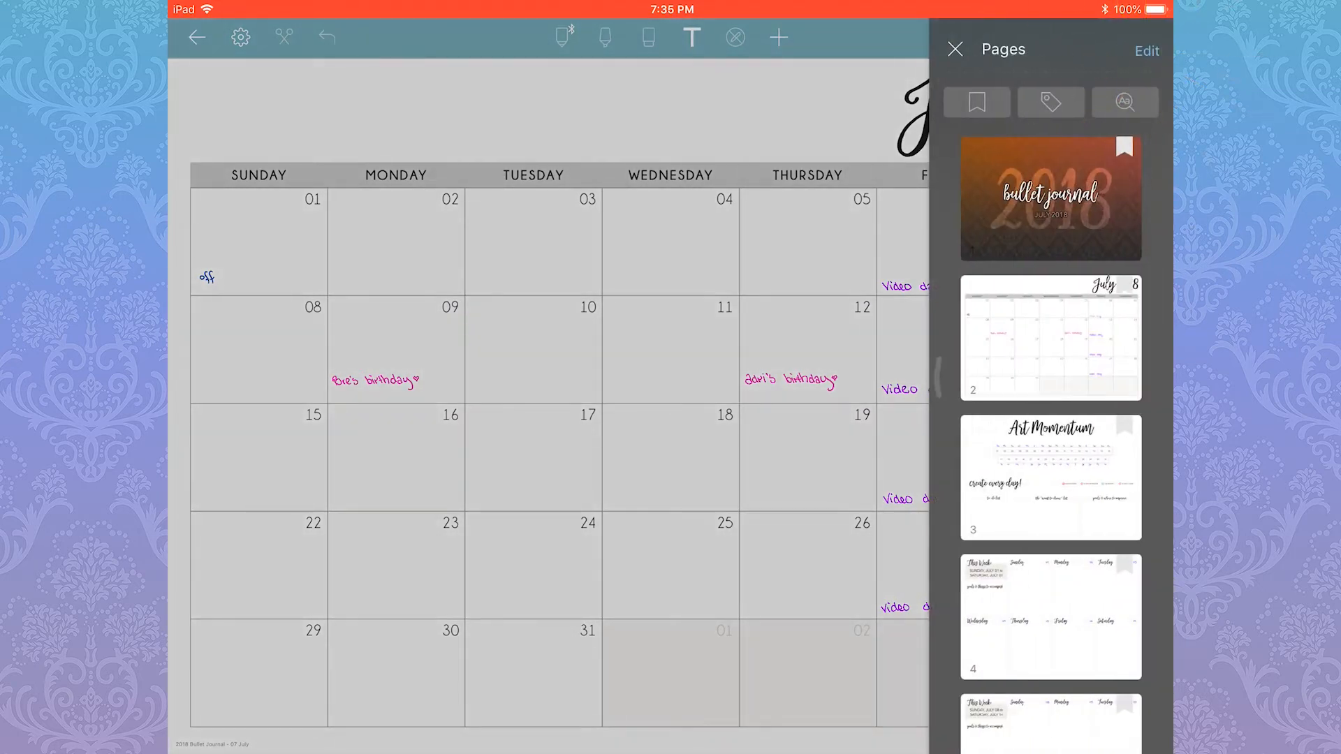
pyautogui.click(1145, 51)
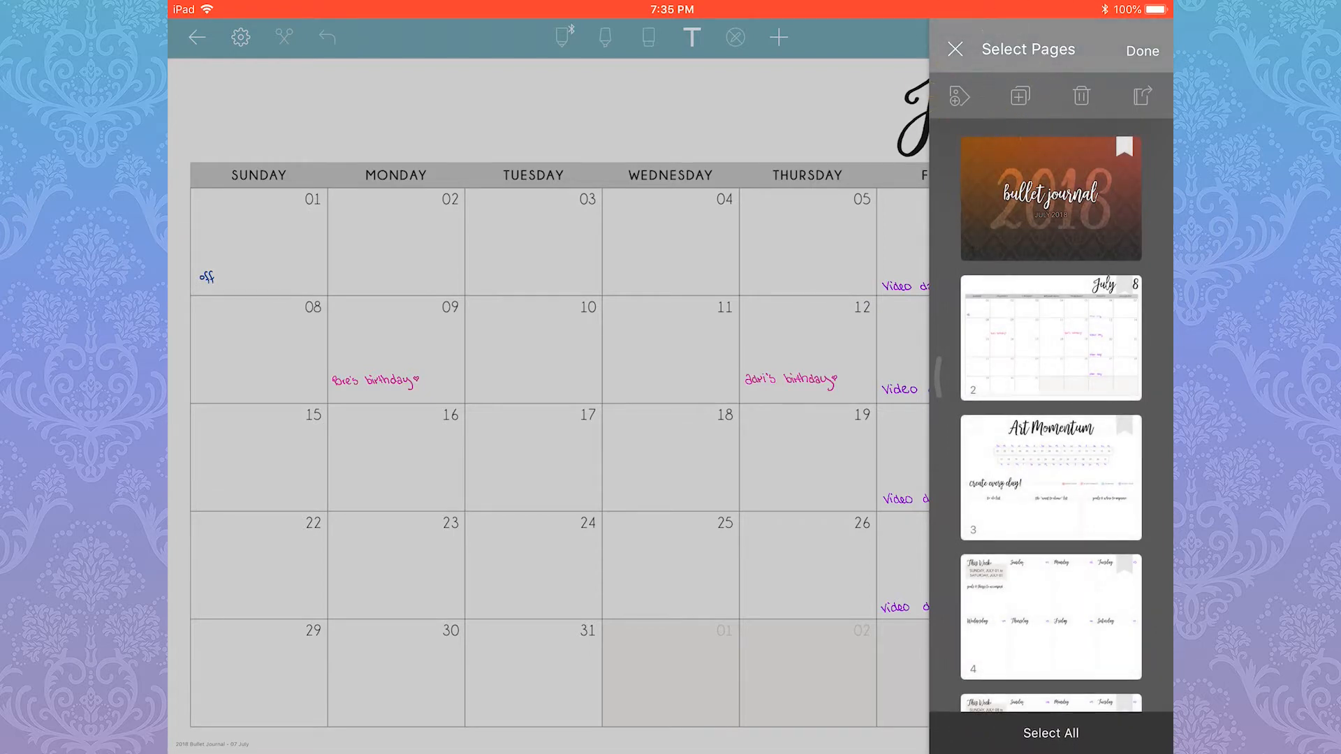
pyautogui.click(1050, 197)
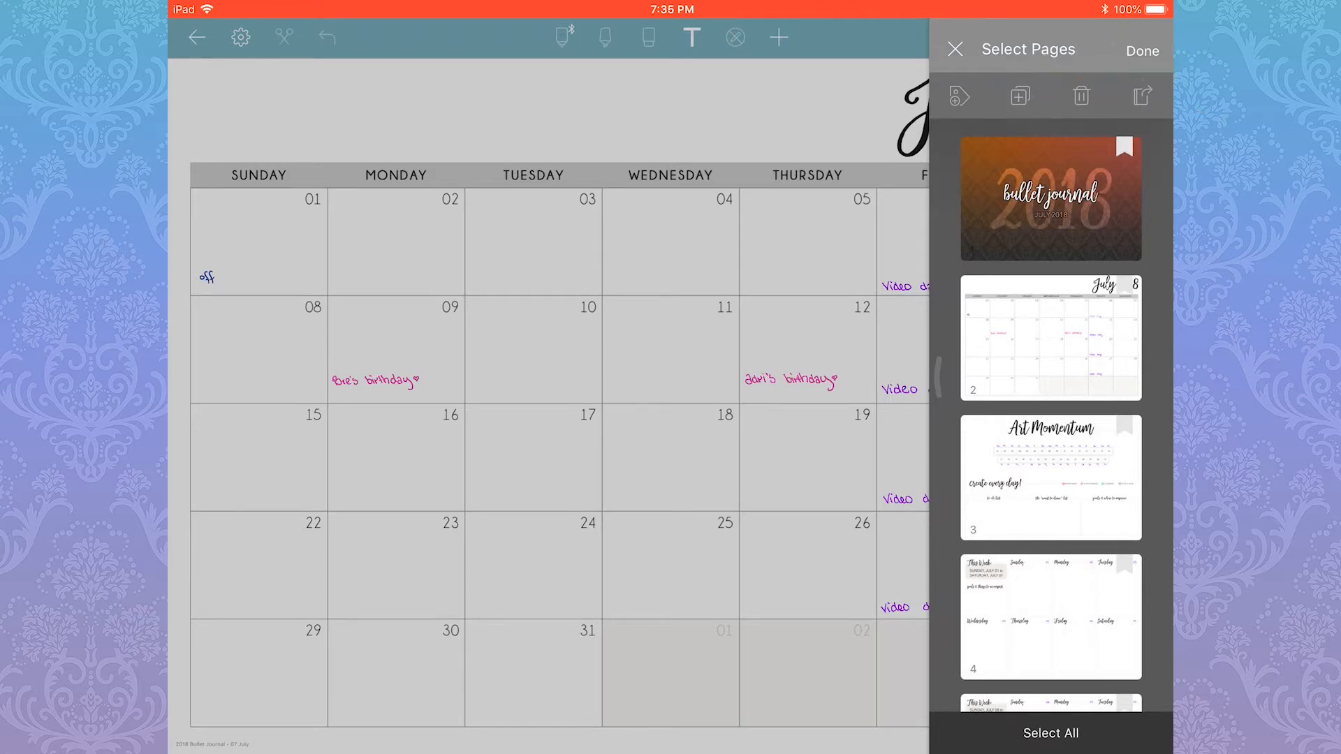
pyautogui.click(1051, 337)
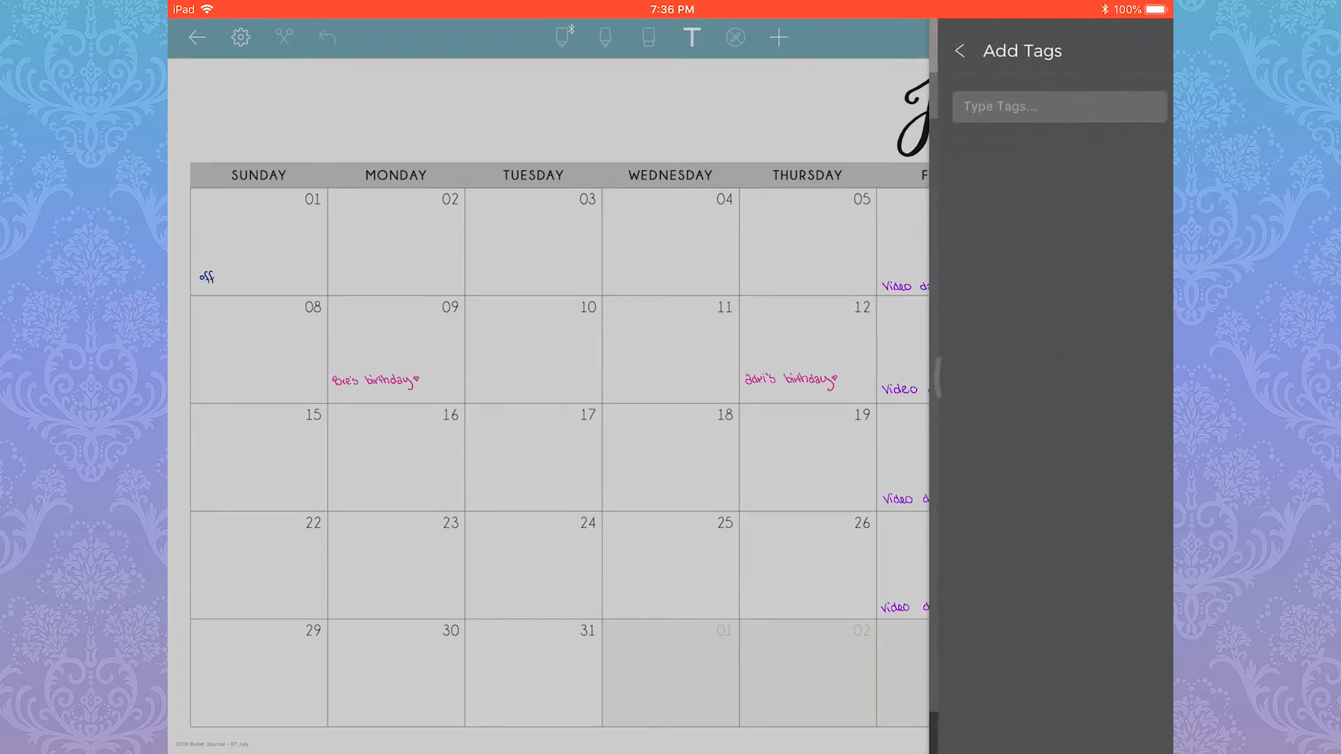
# Tag the calendar page as Calendar, accepting the suggestion for 'Ca'.
pyautogui.click(1059, 106)
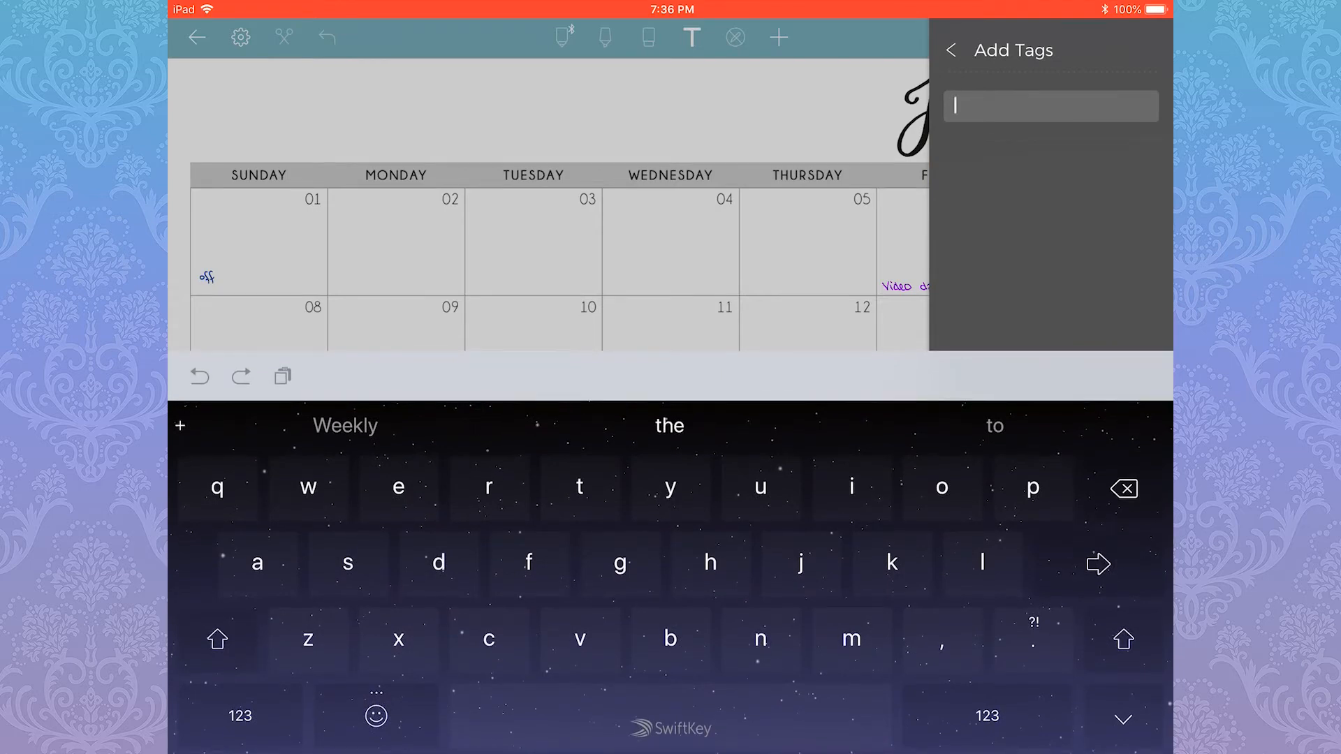
pyautogui.click(217, 638)
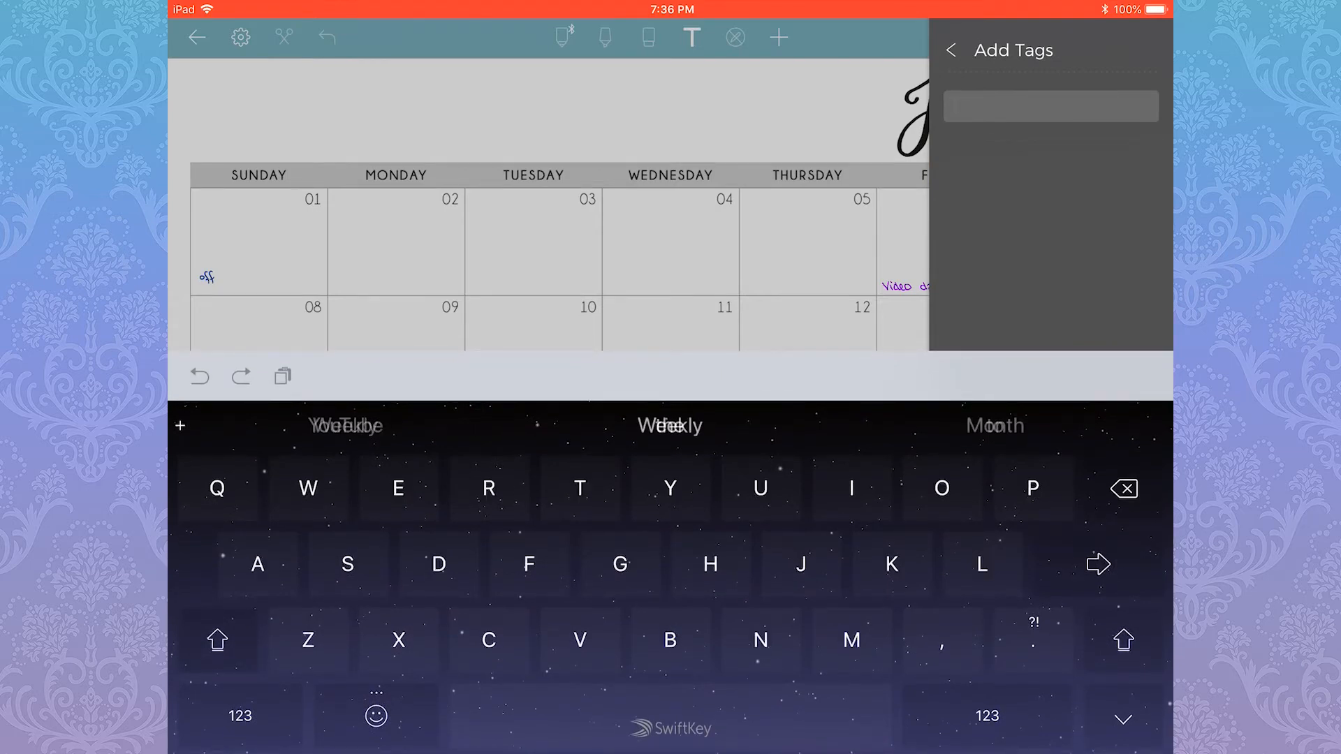
pyautogui.write('Ca')
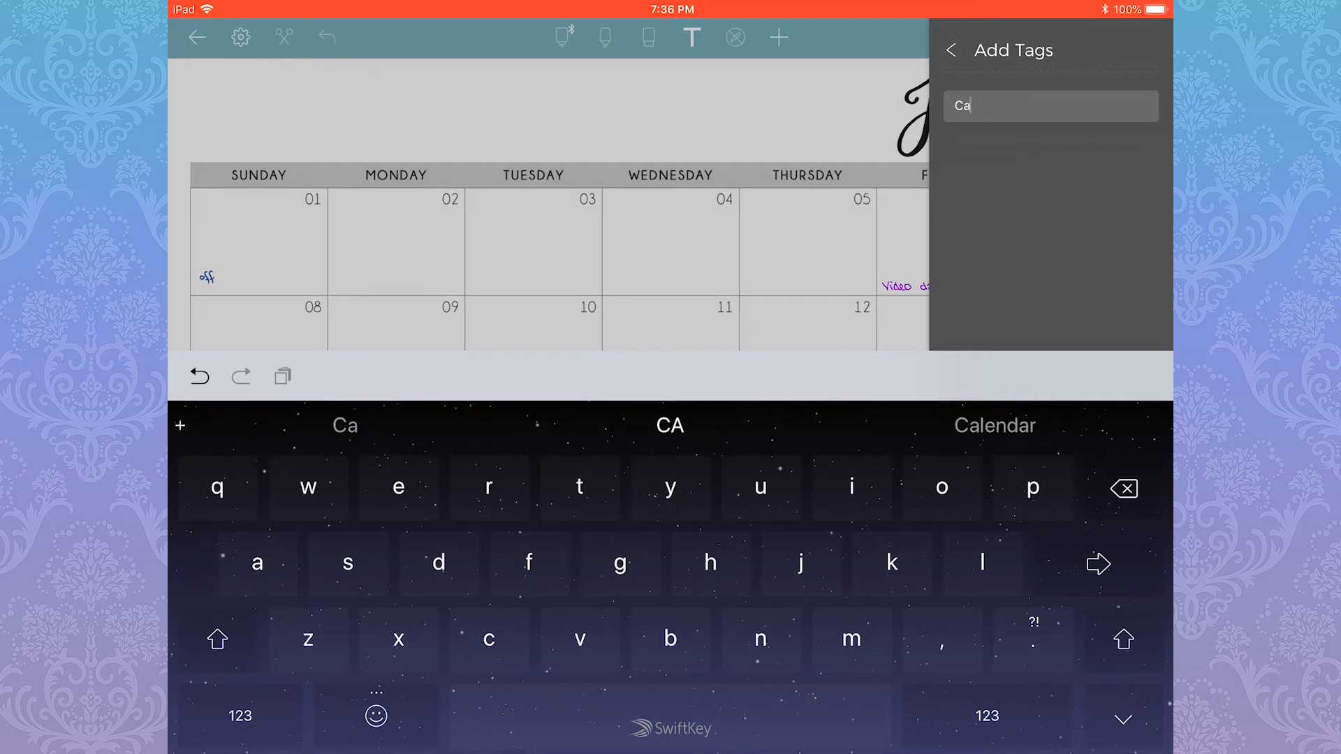
pyautogui.click(995, 425)
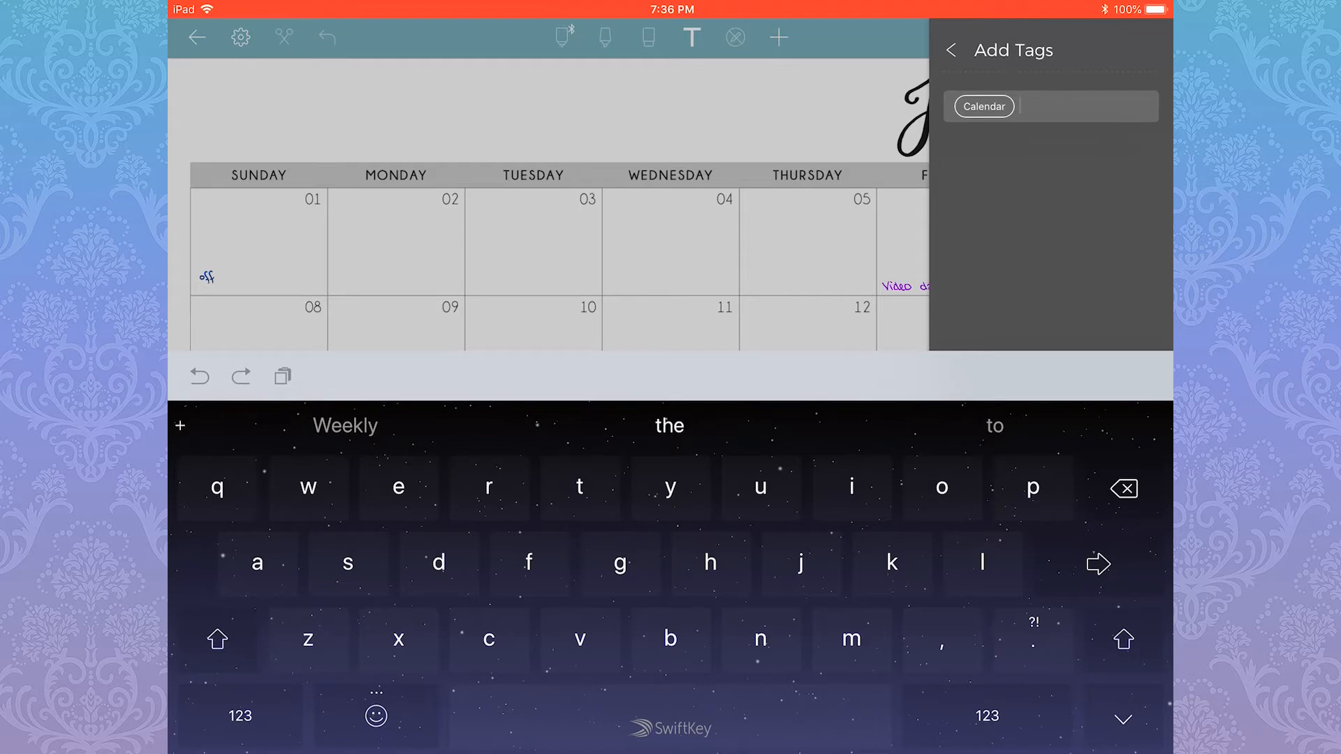
pyautogui.click(952, 50)
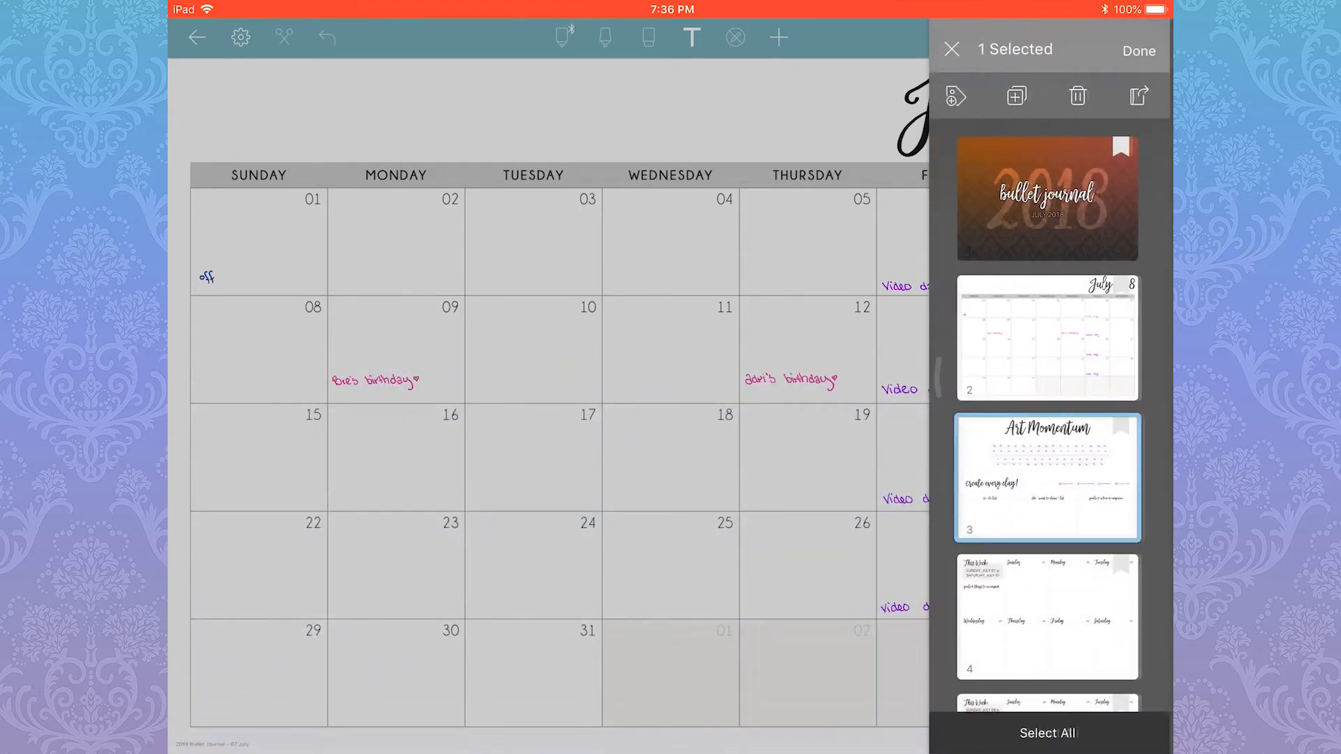
# Add a shared Weeks tag to the four selected weekly pages 5 to 8 and finish selection.
pyautogui.click(955, 97)
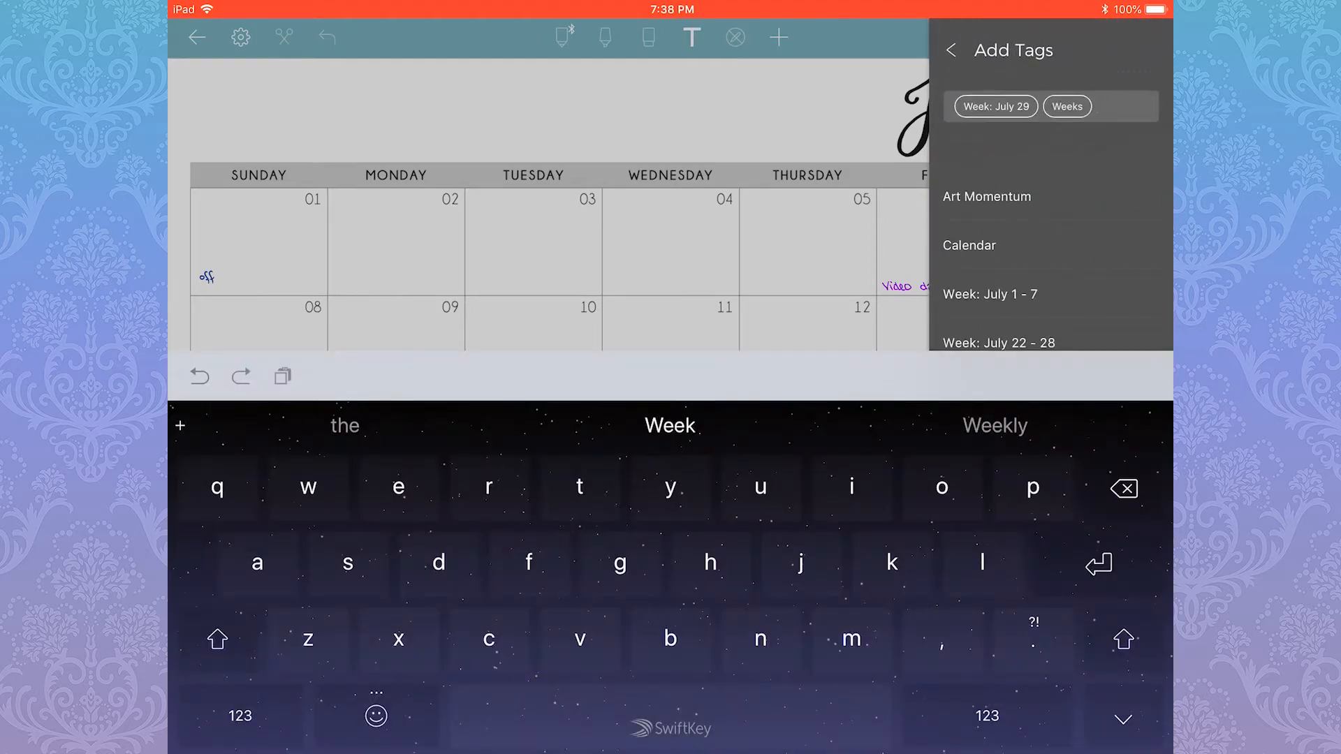
pyautogui.click(951, 51)
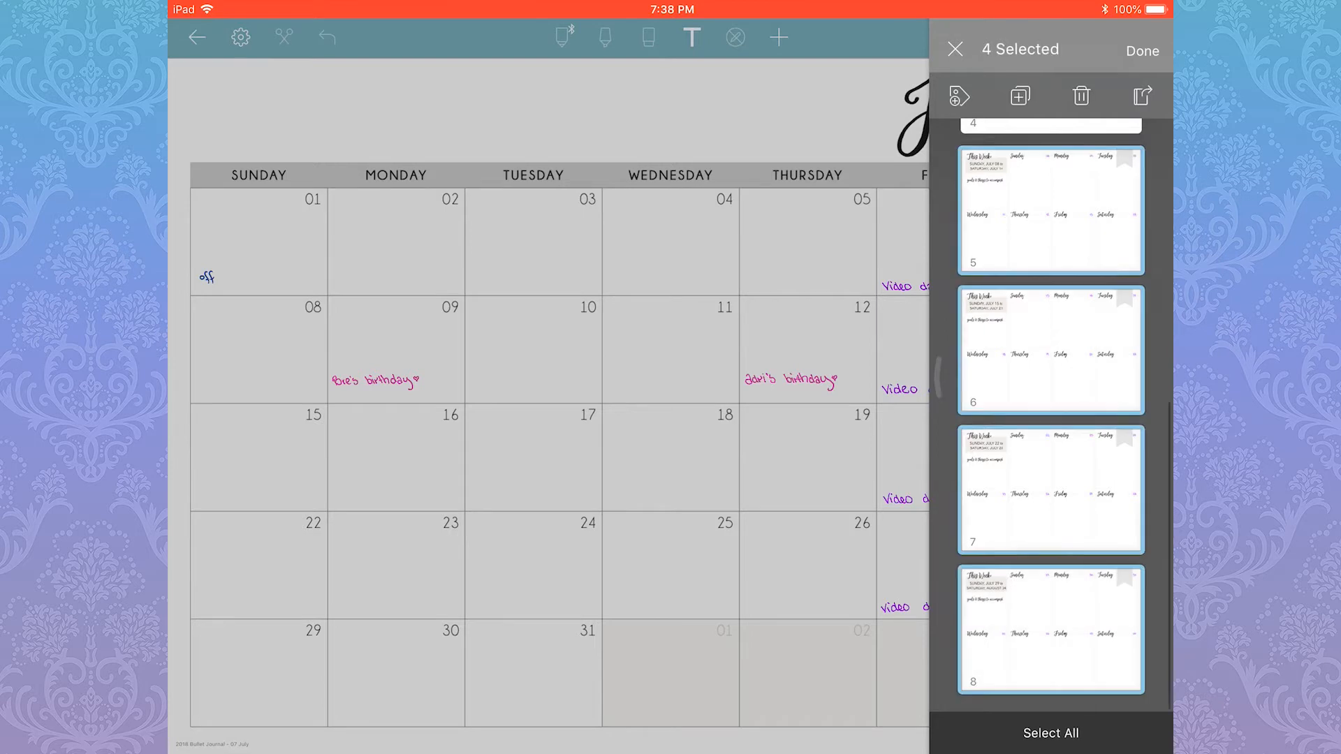
pyautogui.click(958, 95)
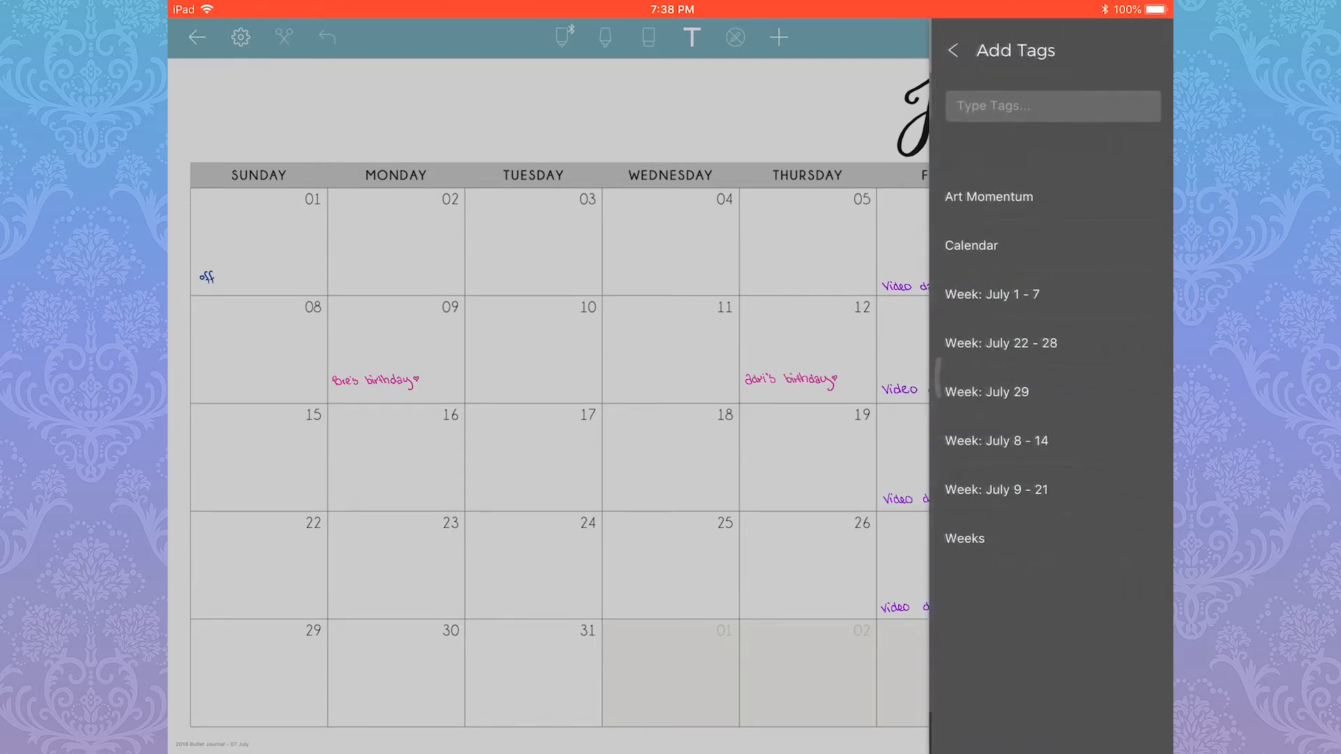
pyautogui.click(1051, 105)
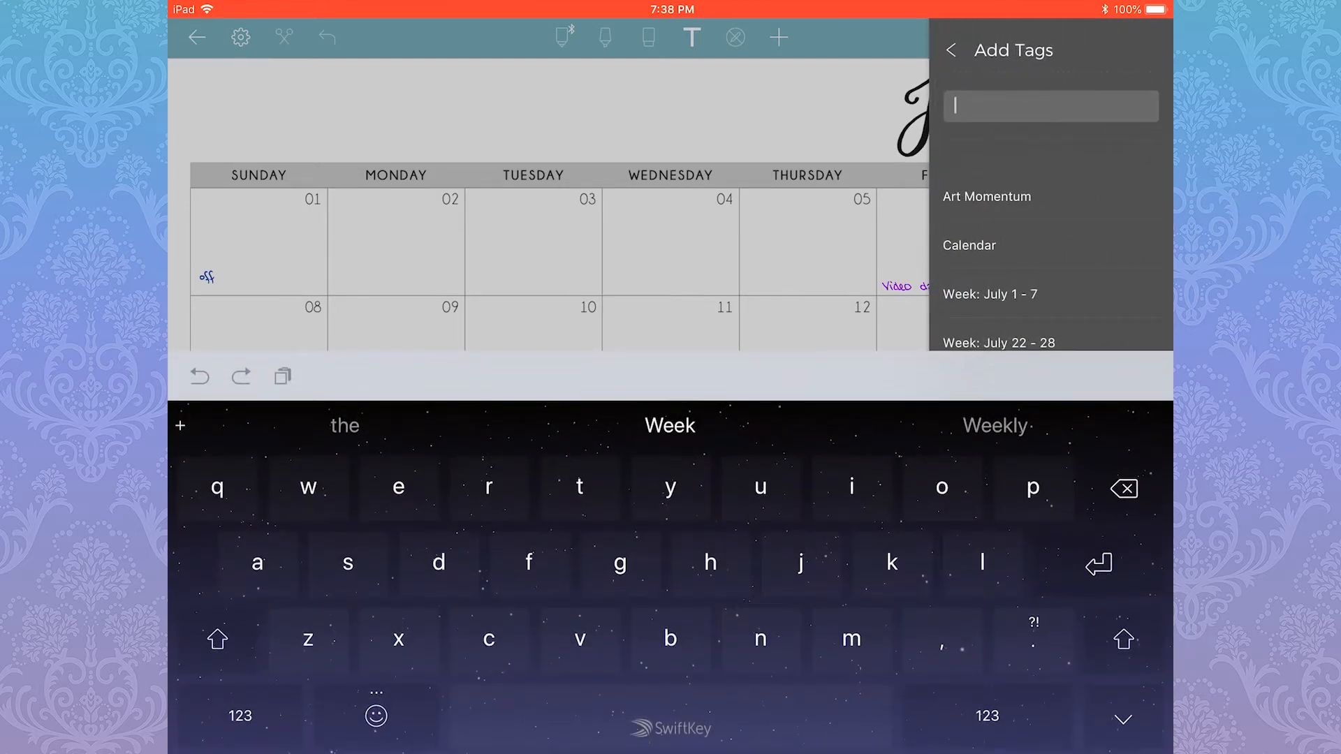
pyautogui.write('w')
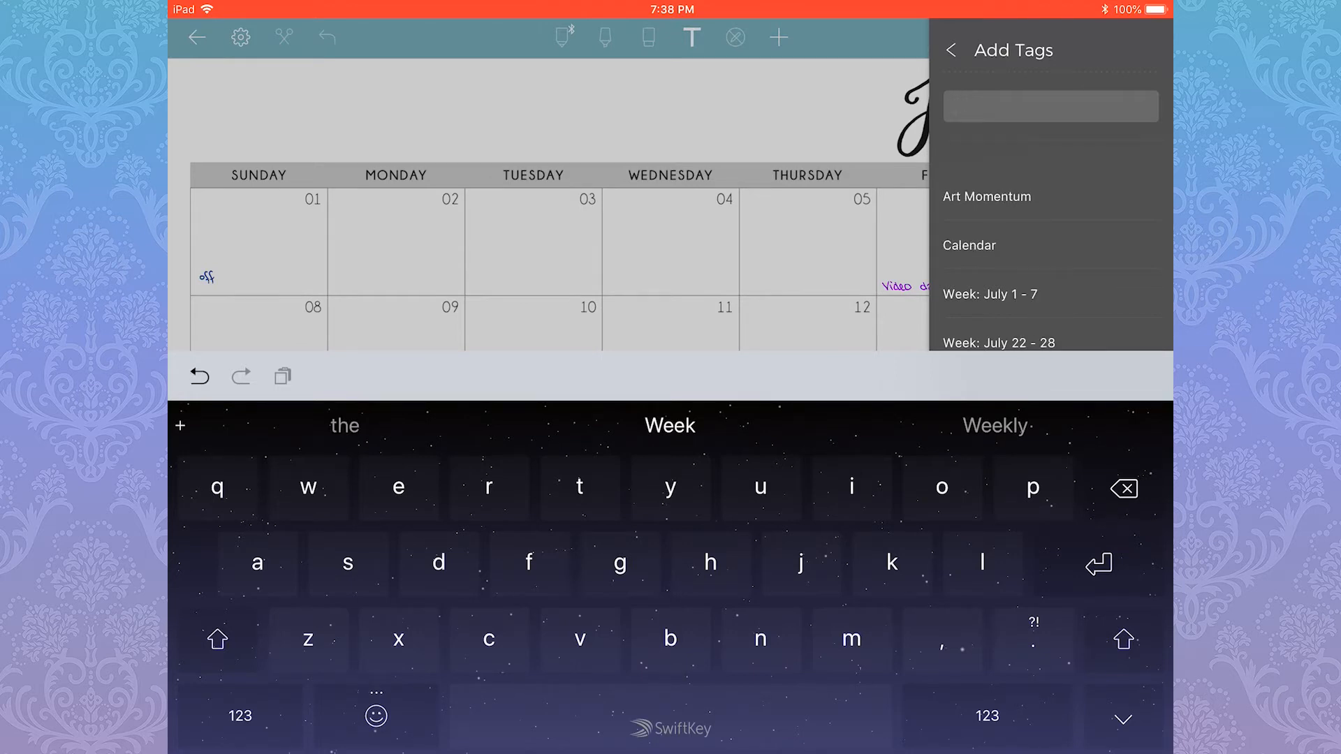
pyautogui.write('week')
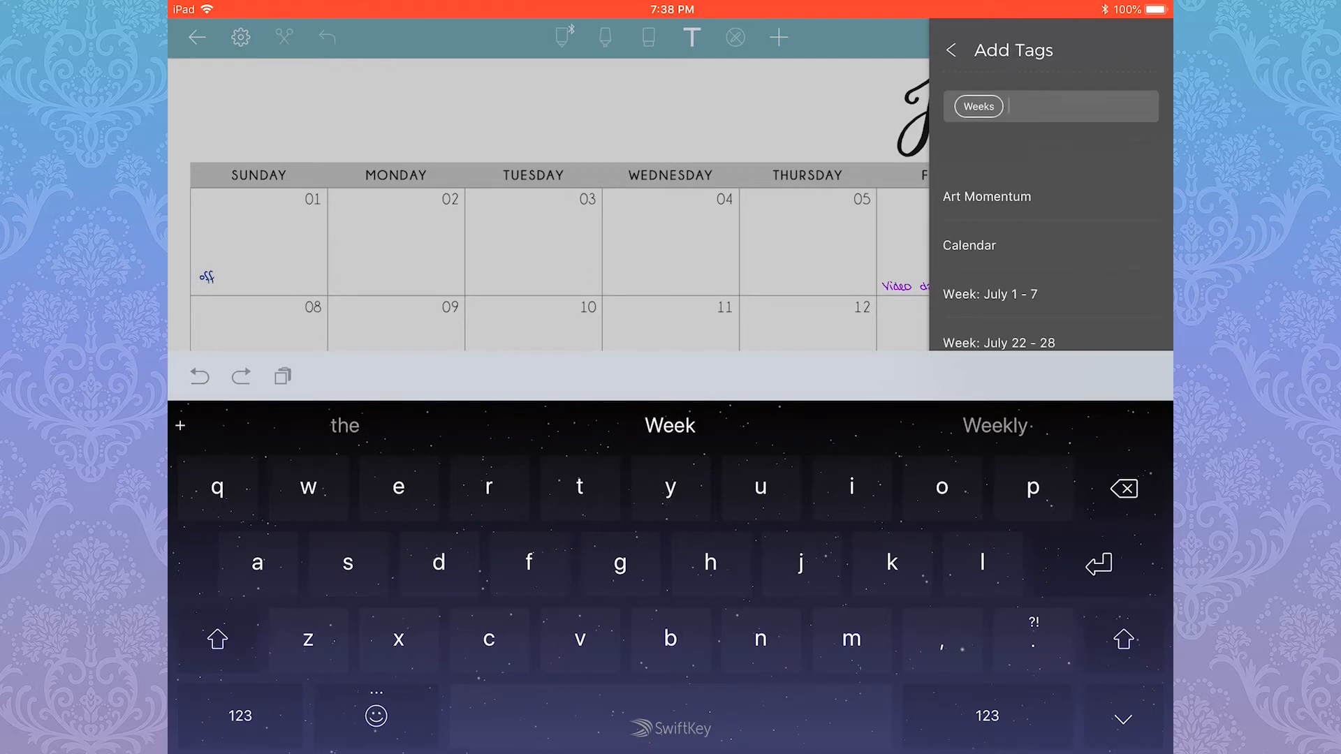
pyautogui.click(951, 50)
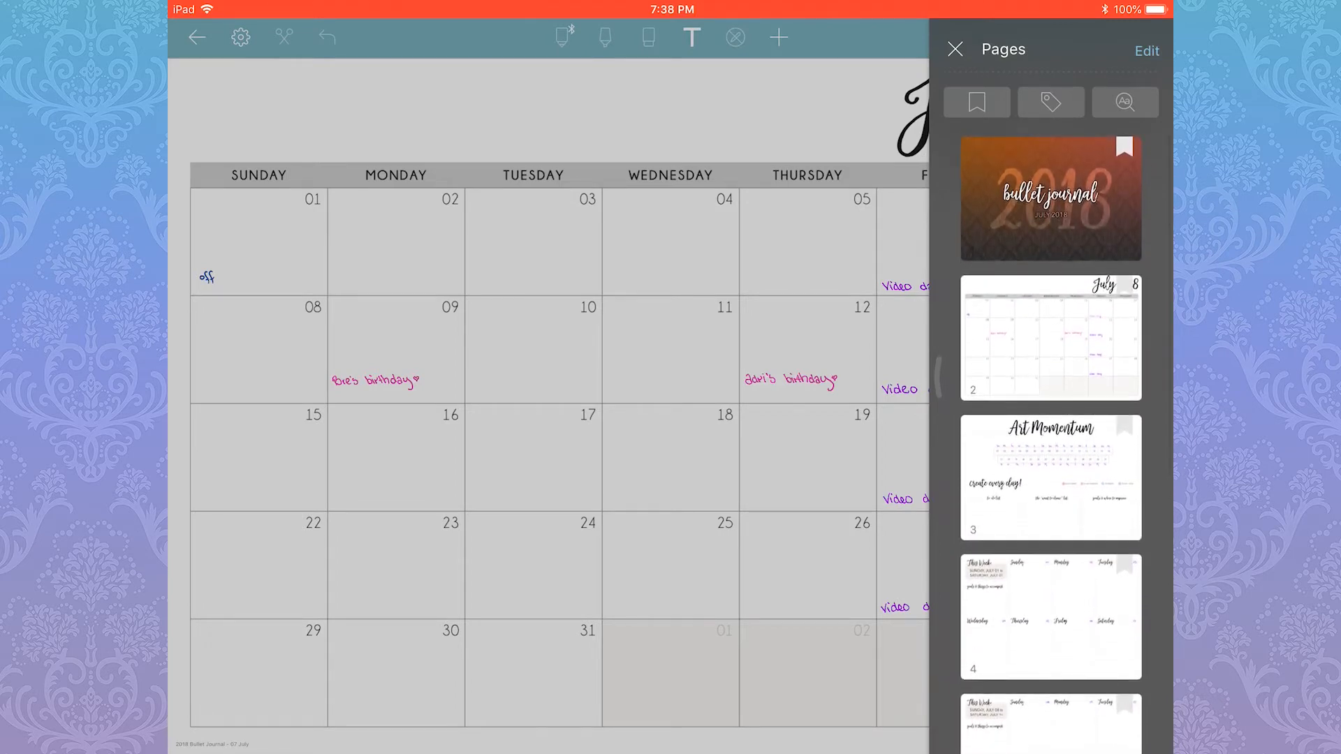
# Filter the page list by each July week tag in turn, clear the filter and close the overview.
pyautogui.click(1050, 102)
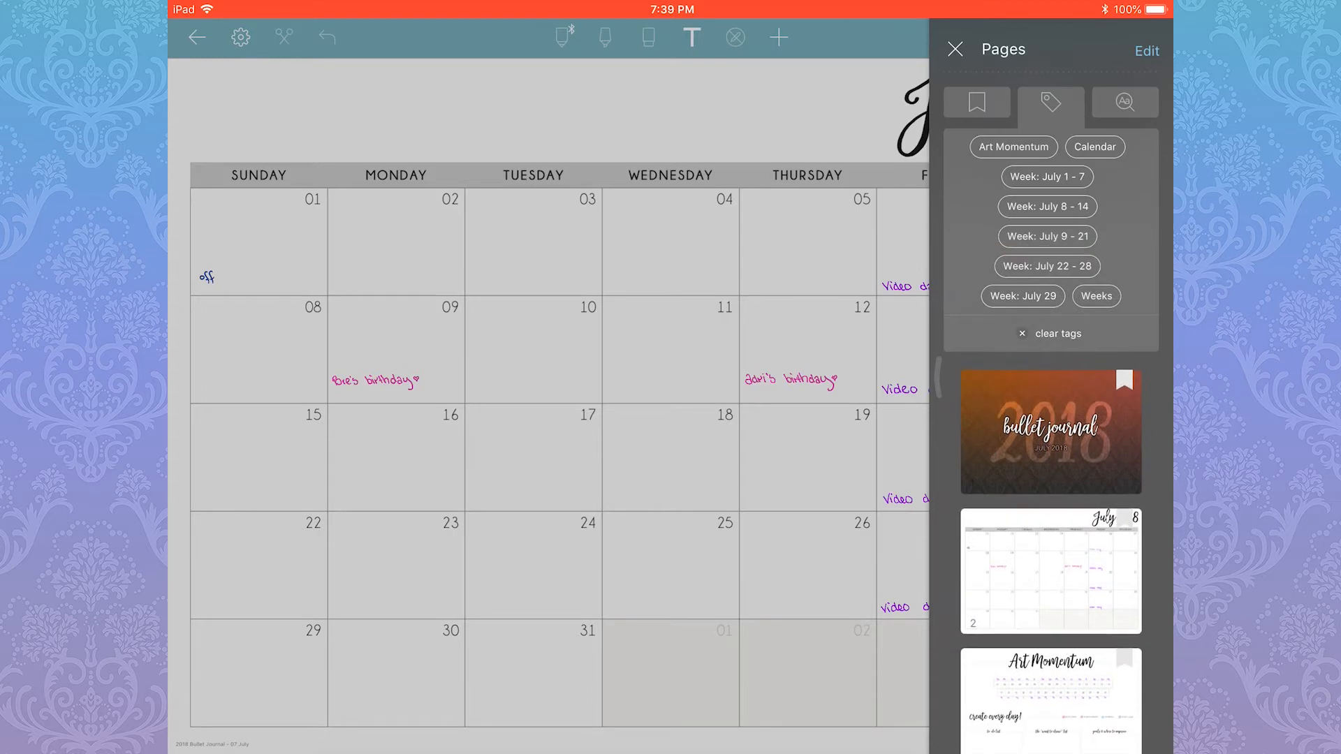
pyautogui.click(1022, 296)
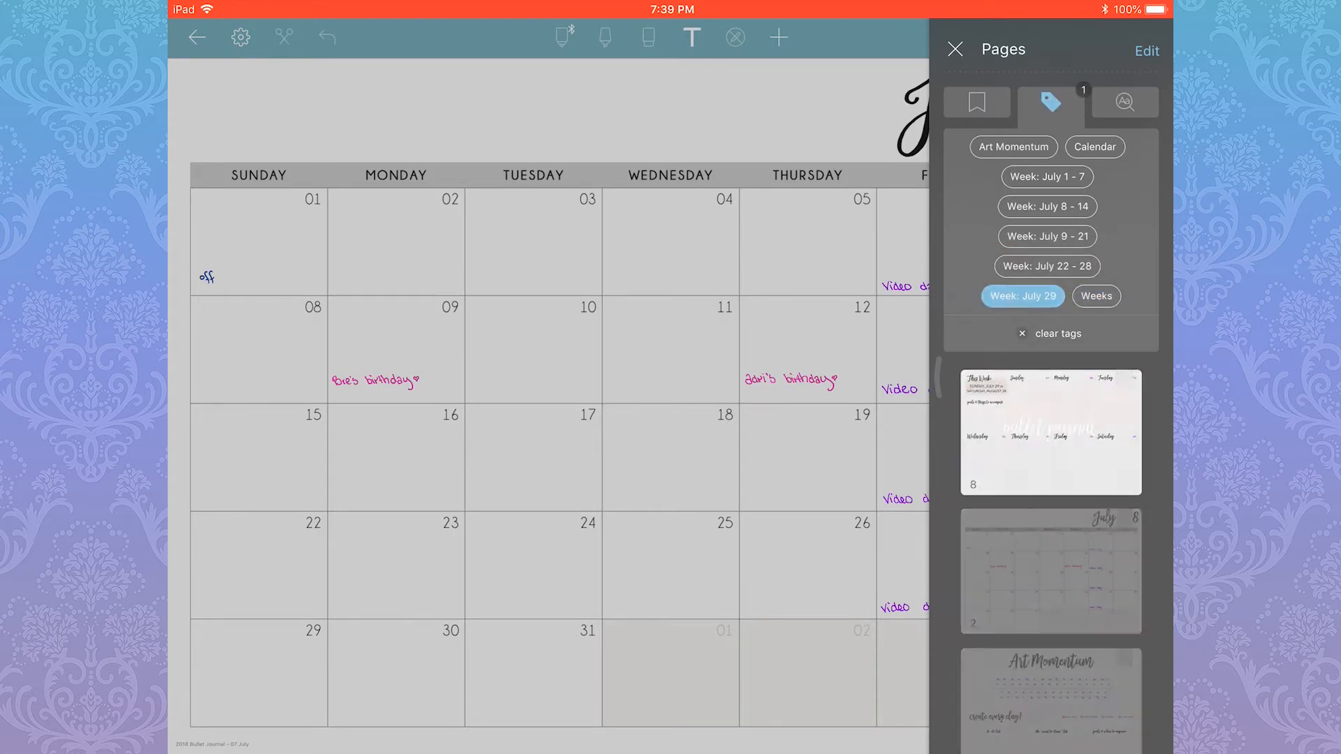
pyautogui.click(1046, 265)
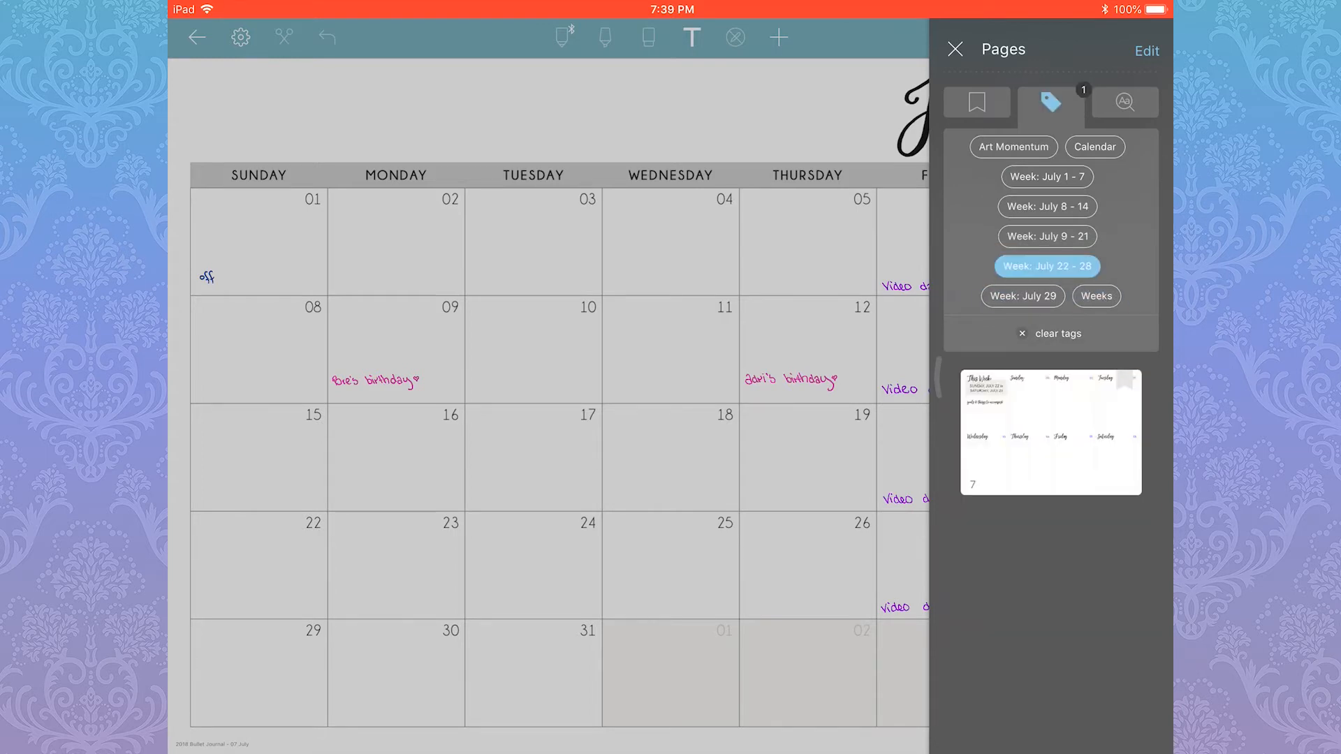
pyautogui.click(1046, 236)
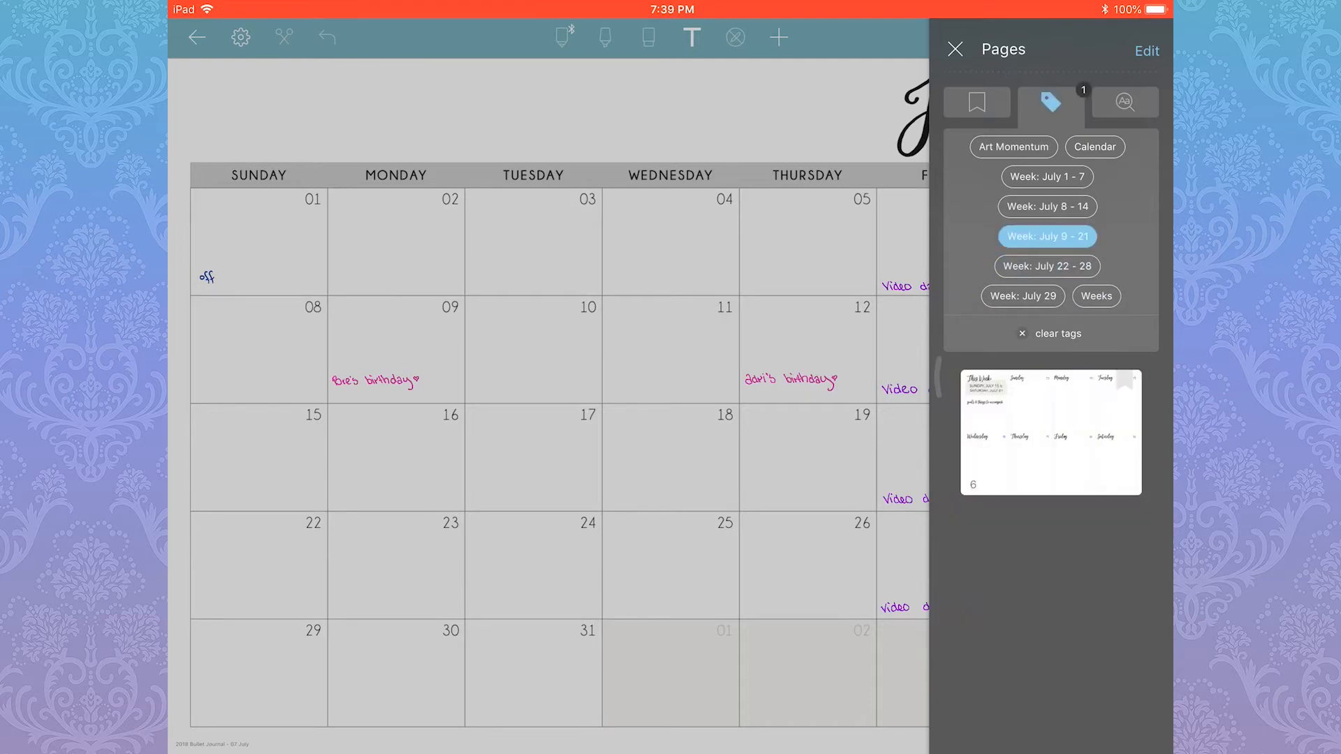
pyautogui.click(1046, 207)
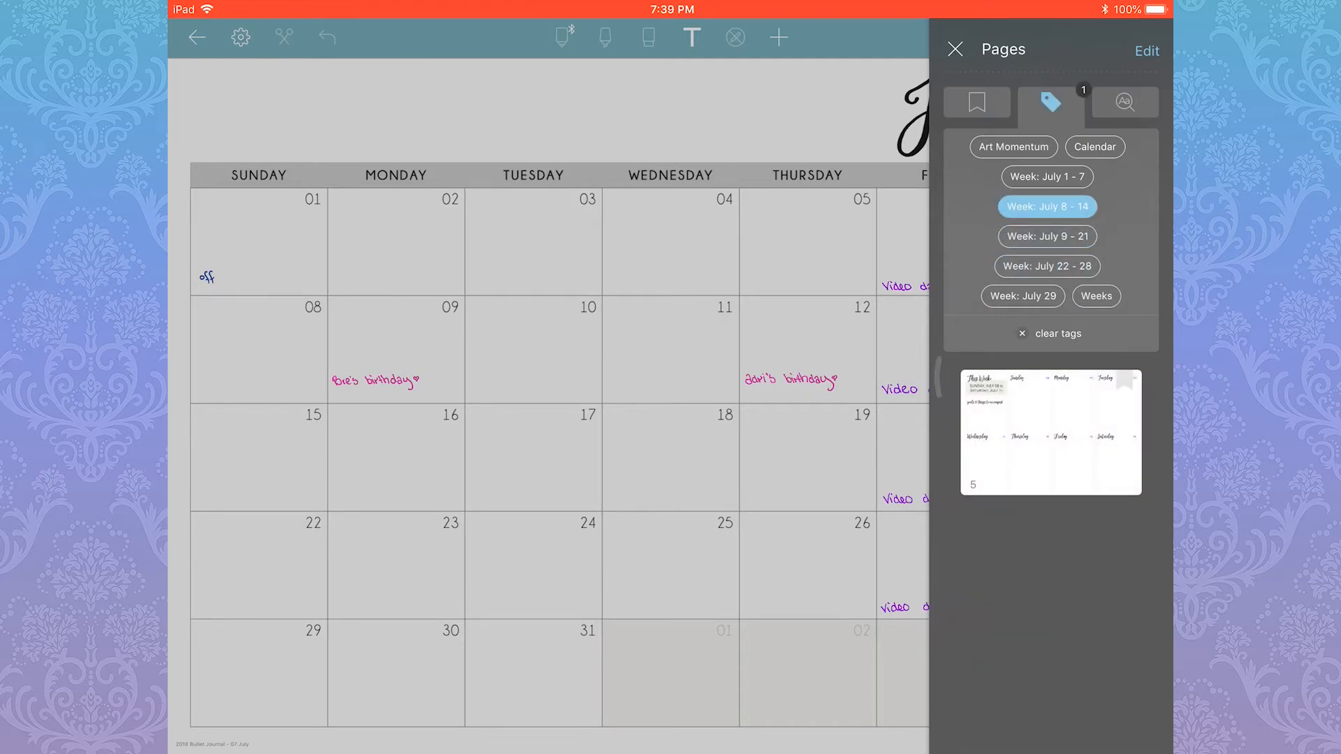
pyautogui.click(1047, 178)
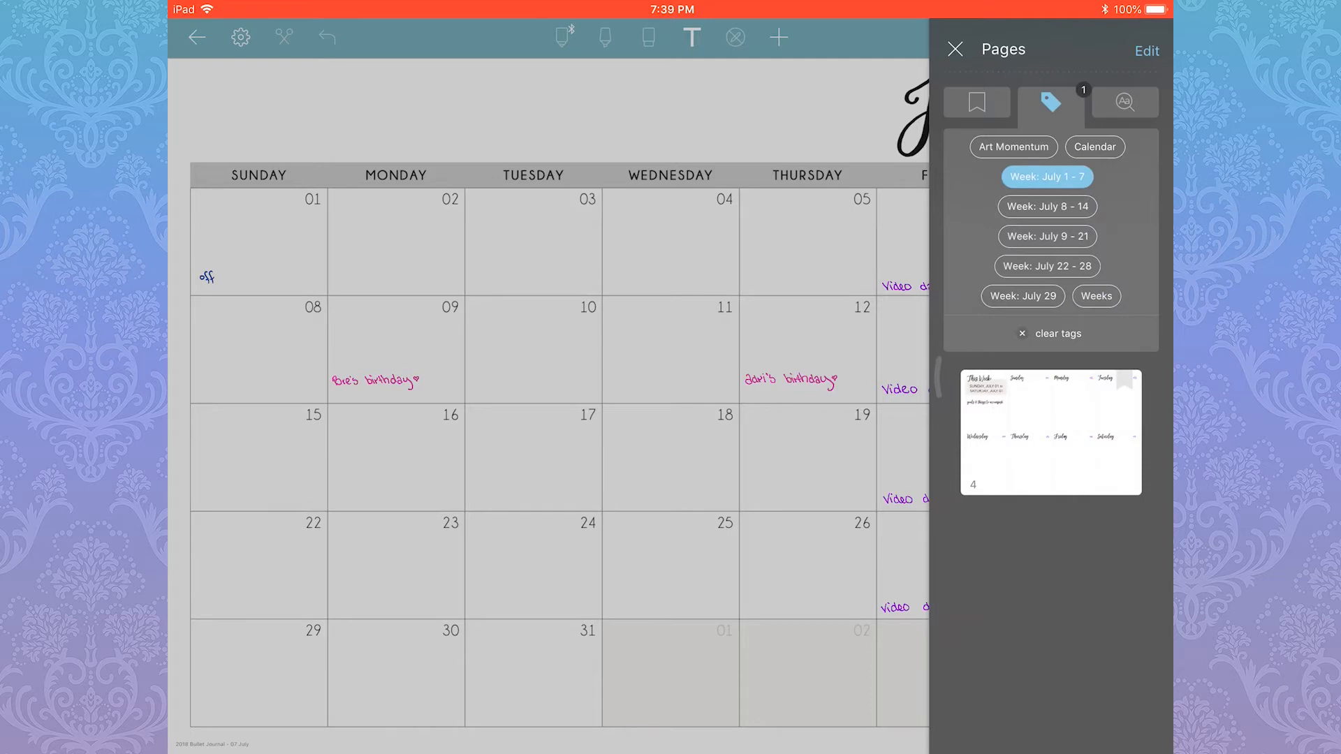
pyautogui.click(1046, 178)
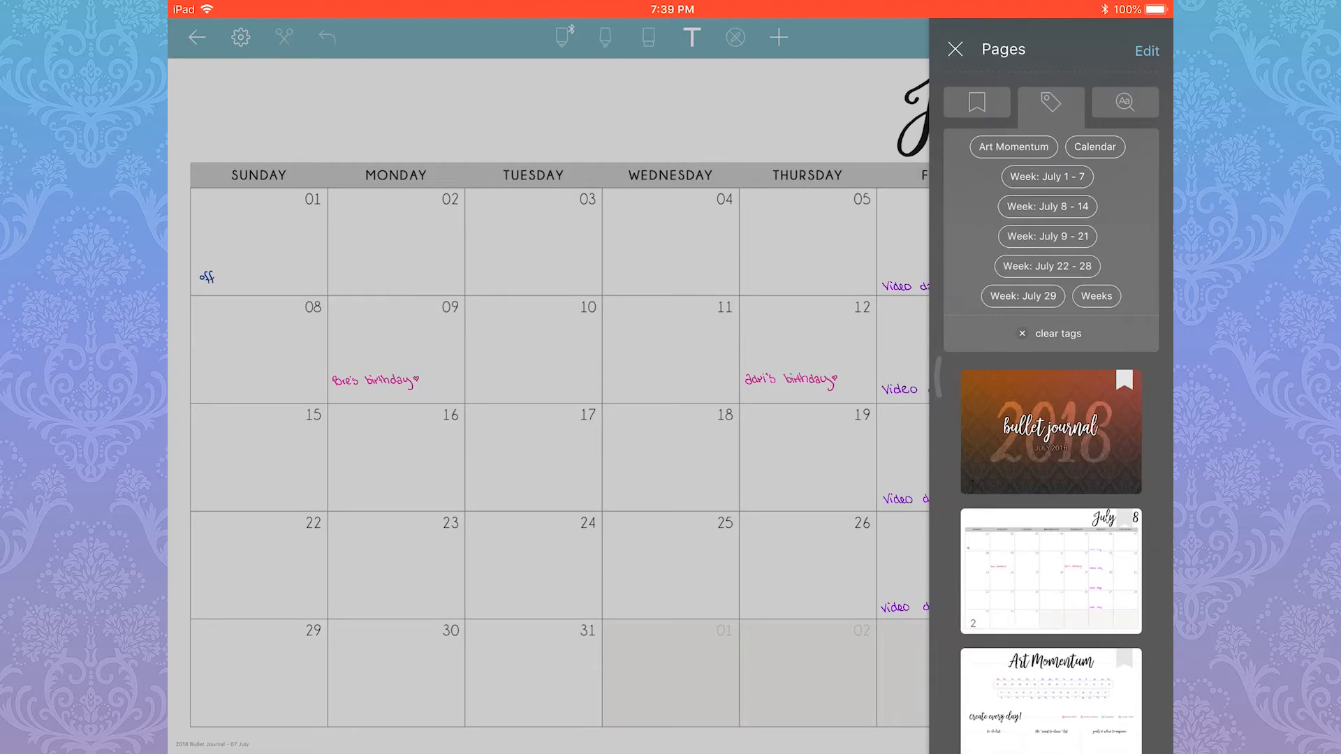
pyautogui.click(956, 48)
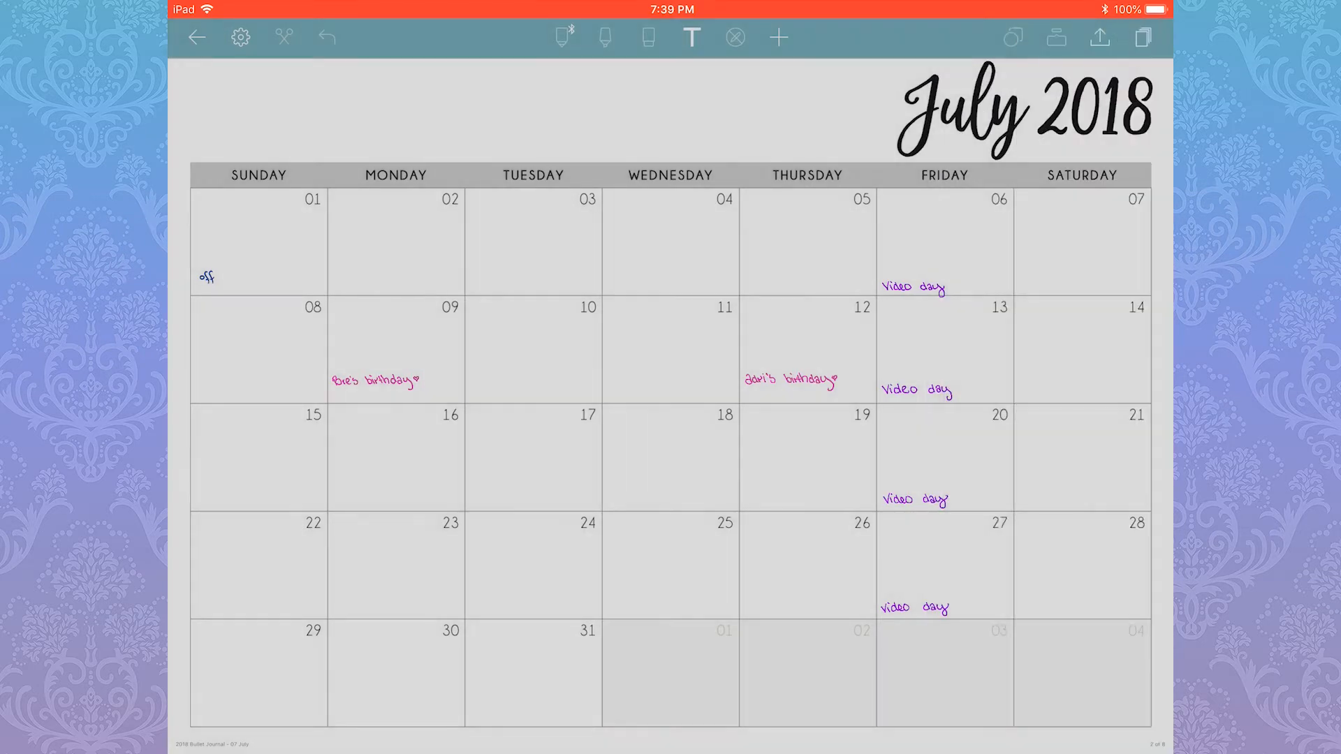
# Bookmark the weekly planner pages 4 through 8 in the Pages sidebar and scroll back to the top.
pyautogui.click(1142, 37)
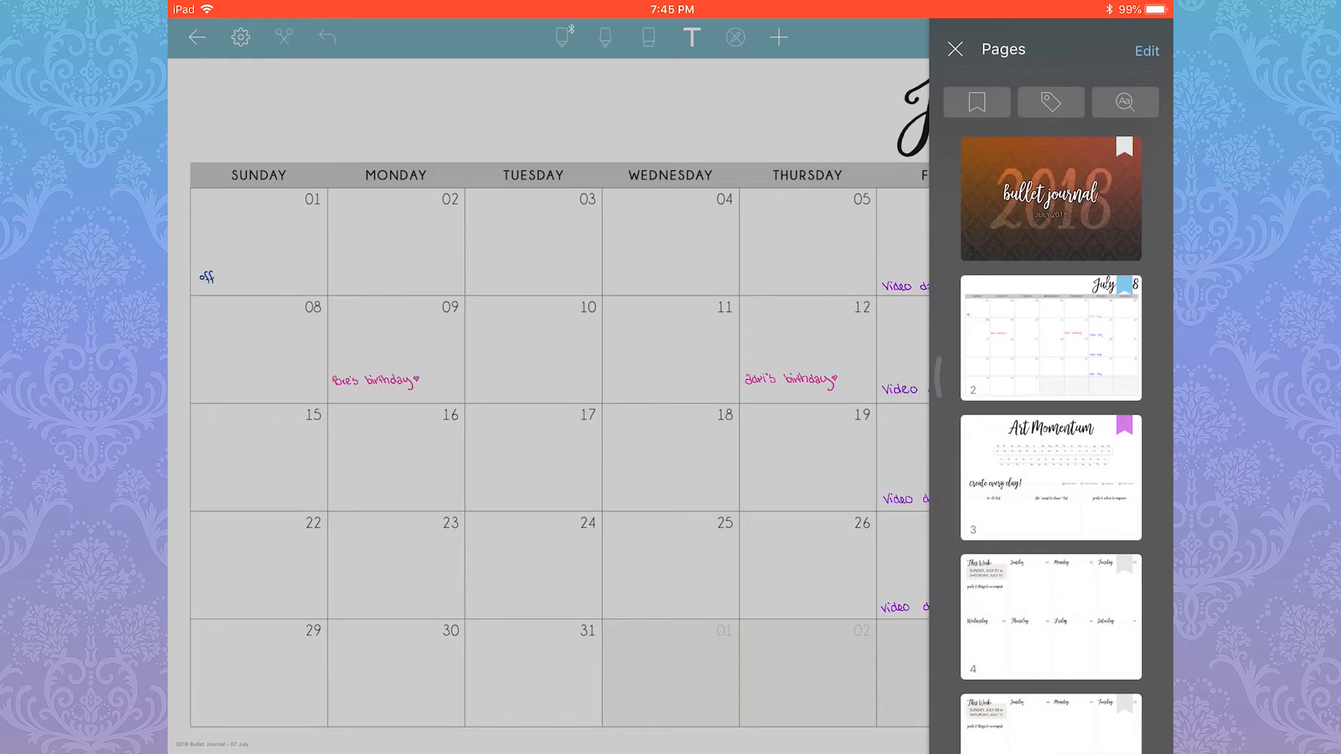
pyautogui.scroll(-3)
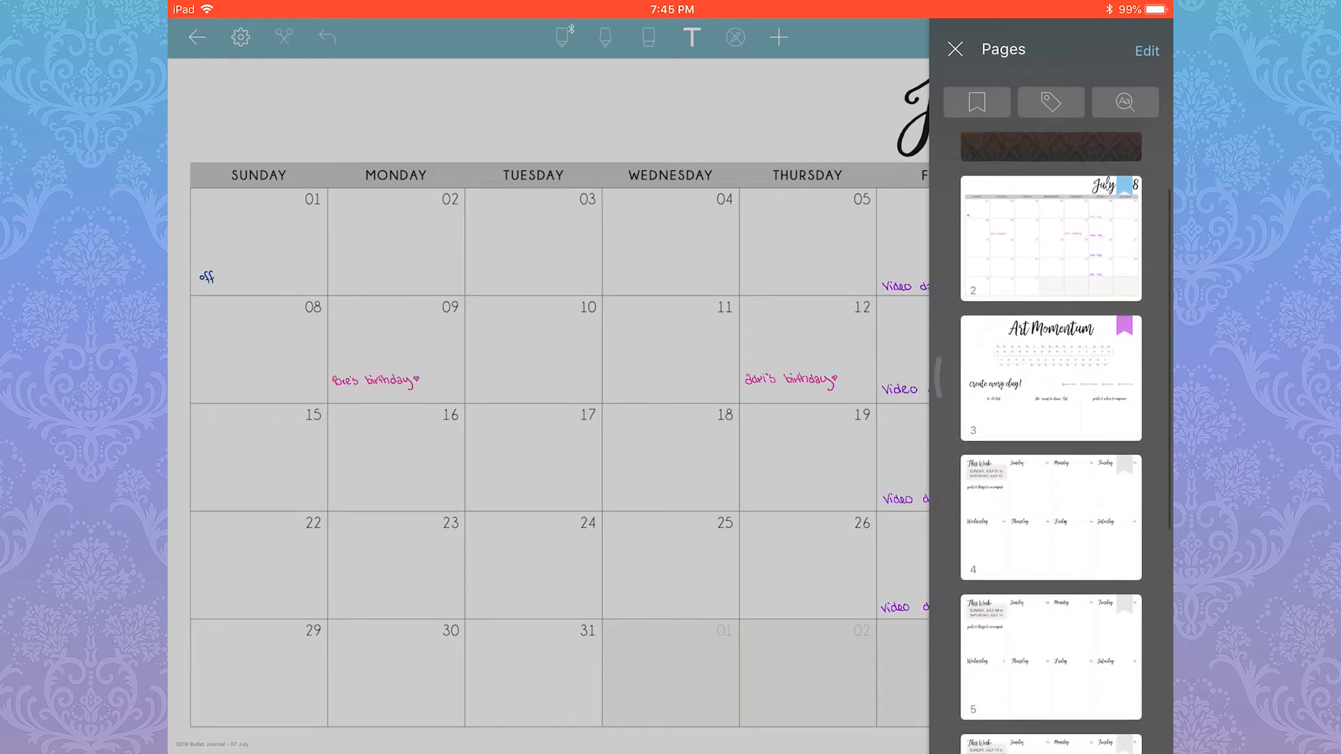
pyautogui.scroll(3)
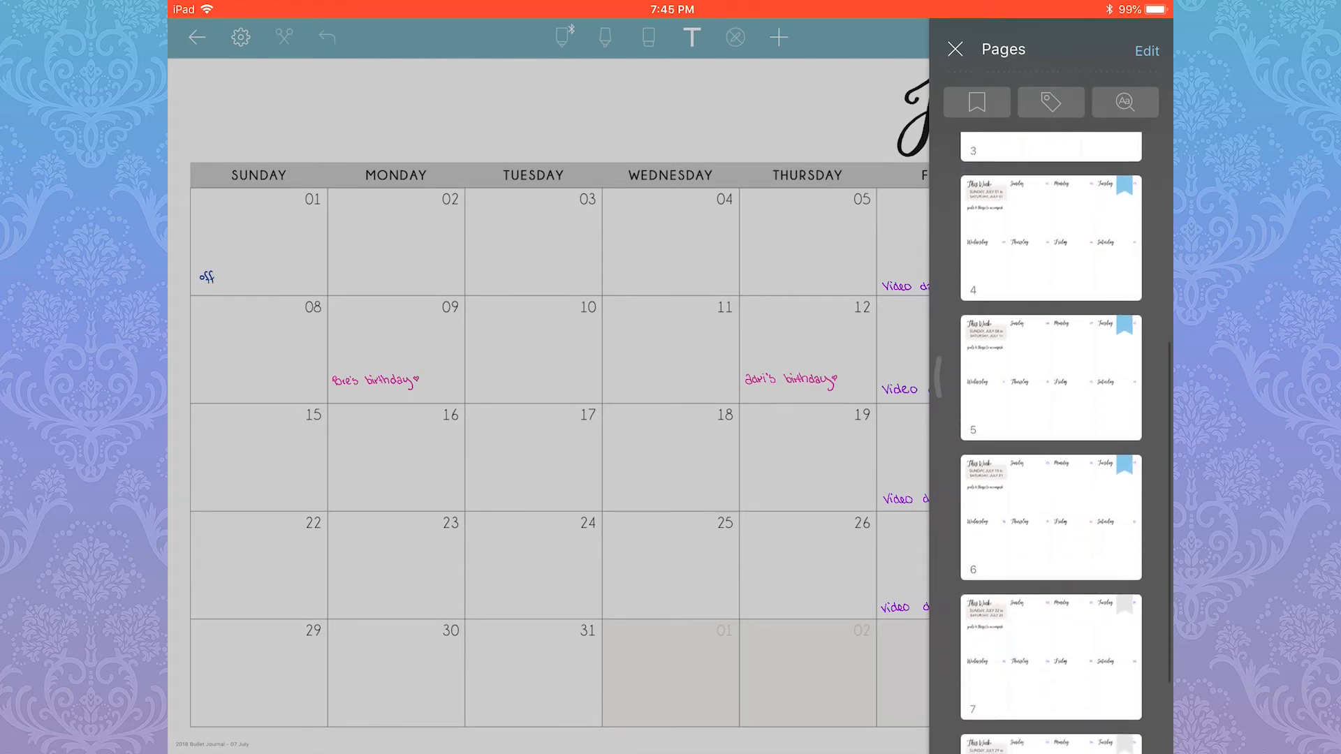
pyautogui.scroll(-3)
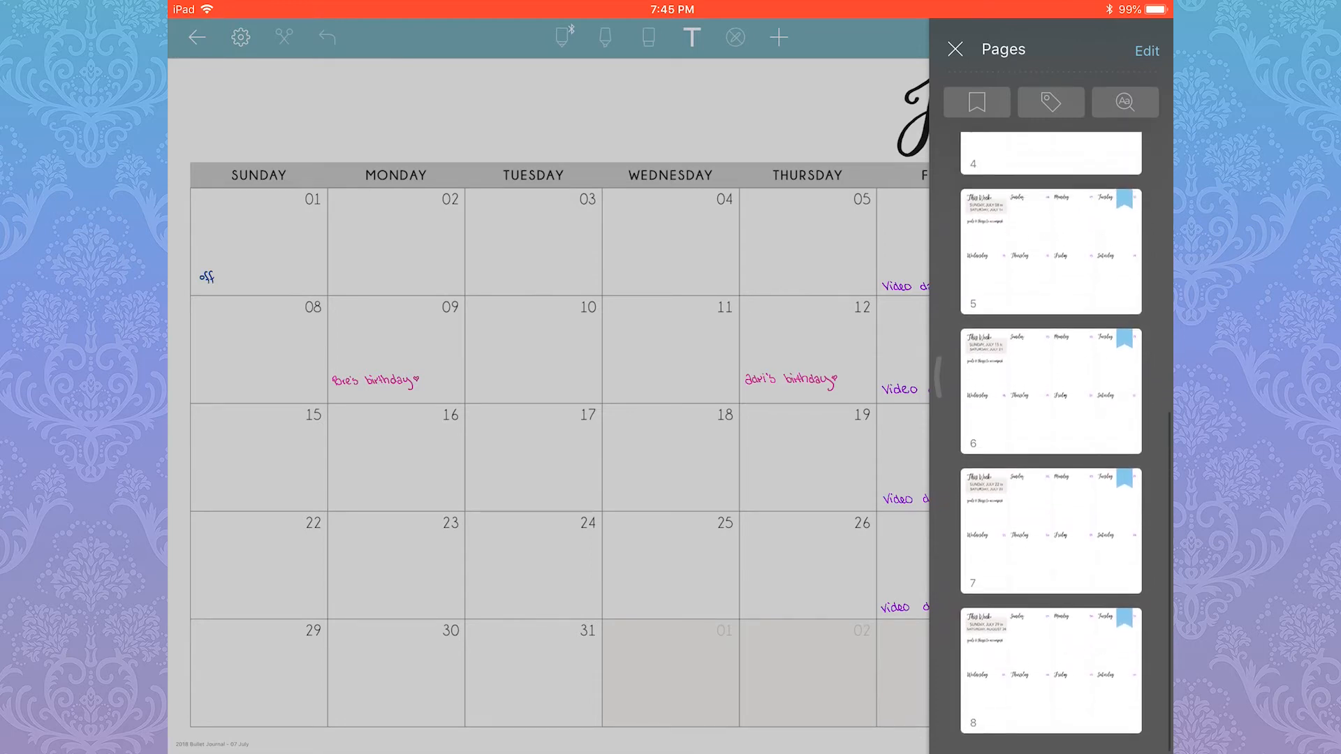
pyautogui.scroll(3)
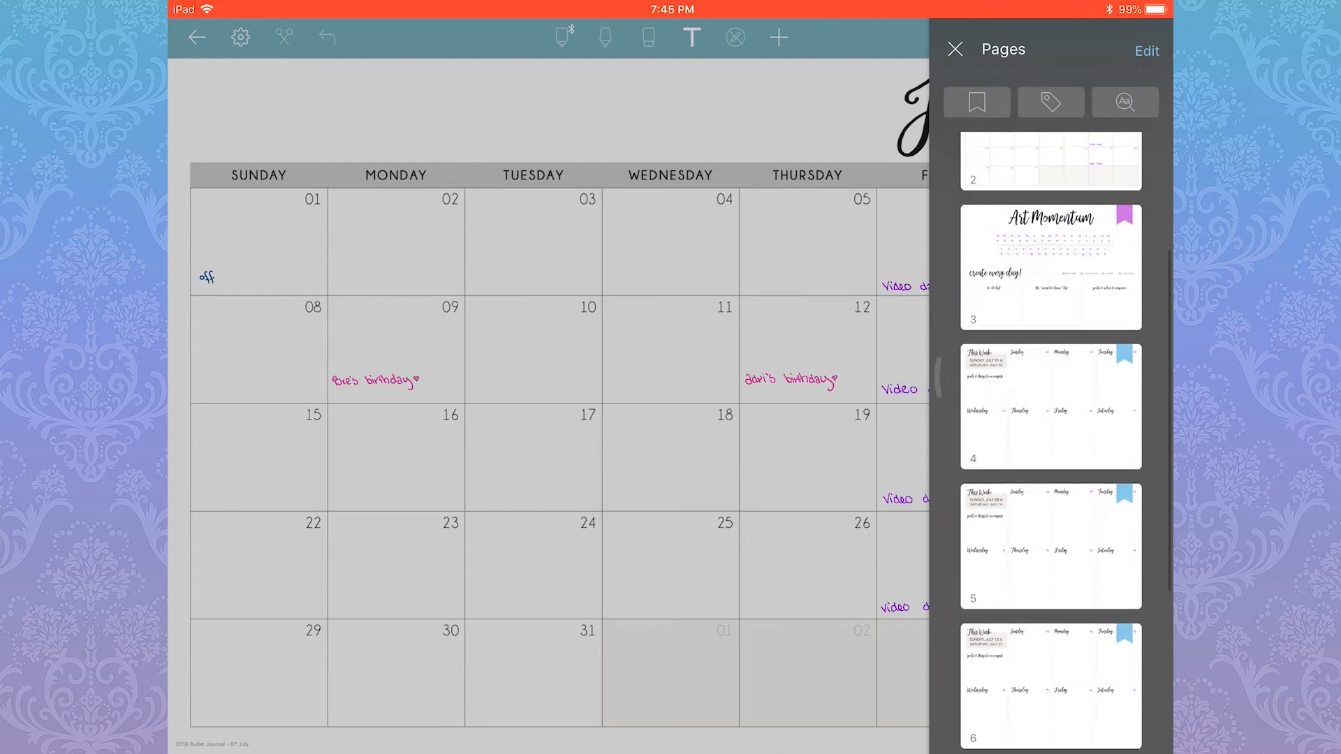
pyautogui.scroll(3)
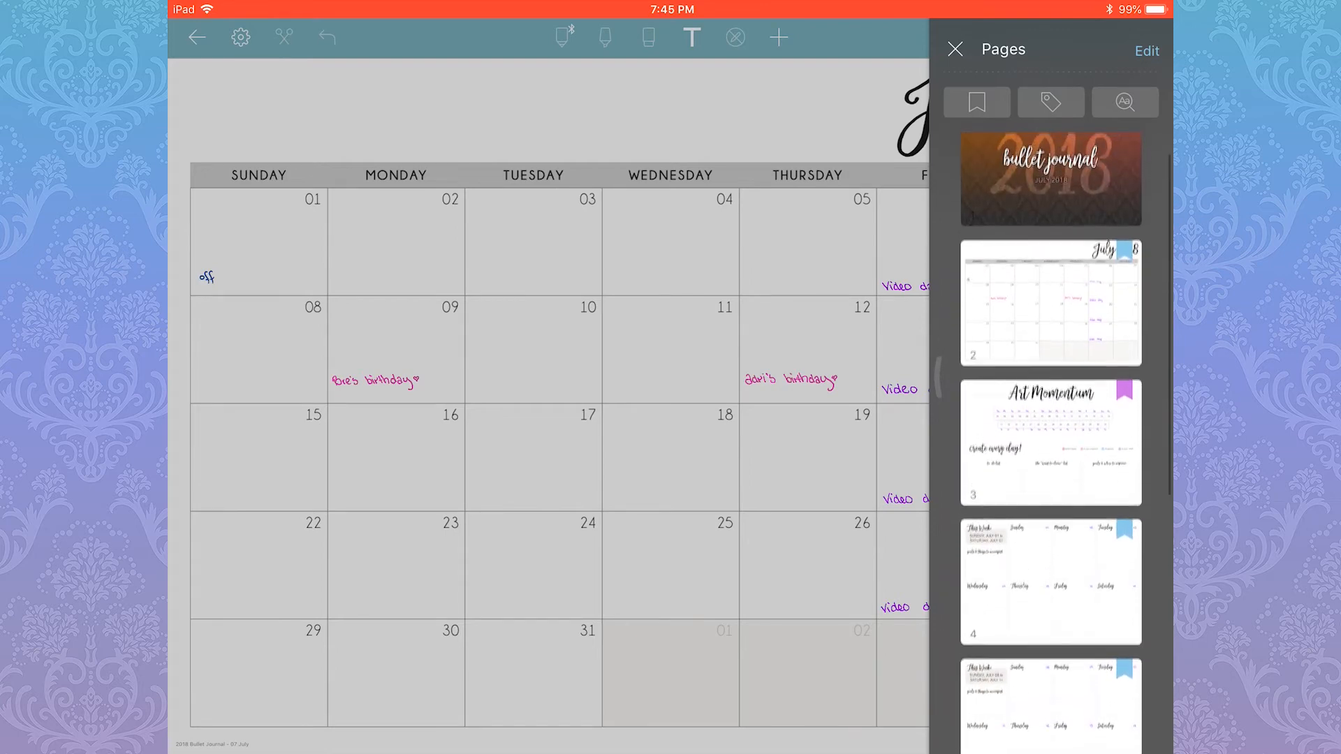
# List the bookmarks, make page 4's bookmark red named 'Week: July 01 - 07' and save it.
pyautogui.click(976, 102)
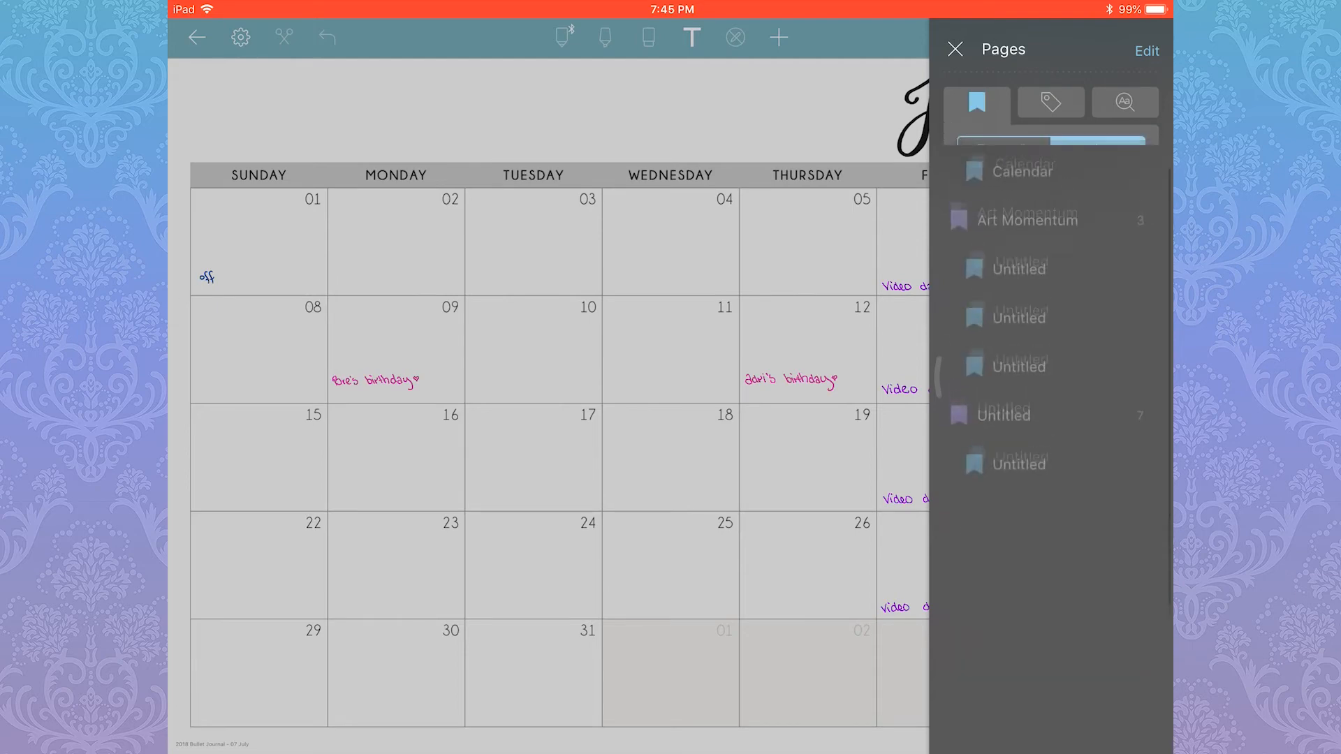
pyautogui.click(1098, 147)
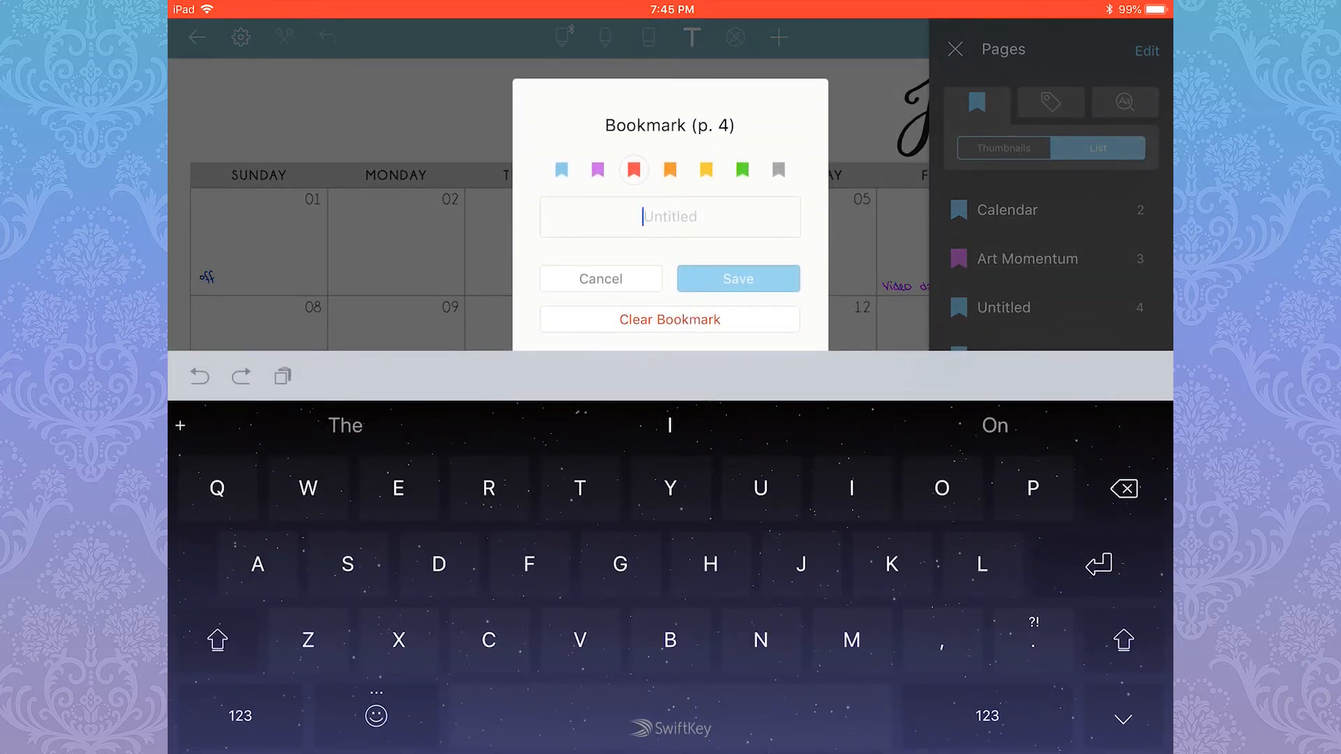
pyautogui.write('W')
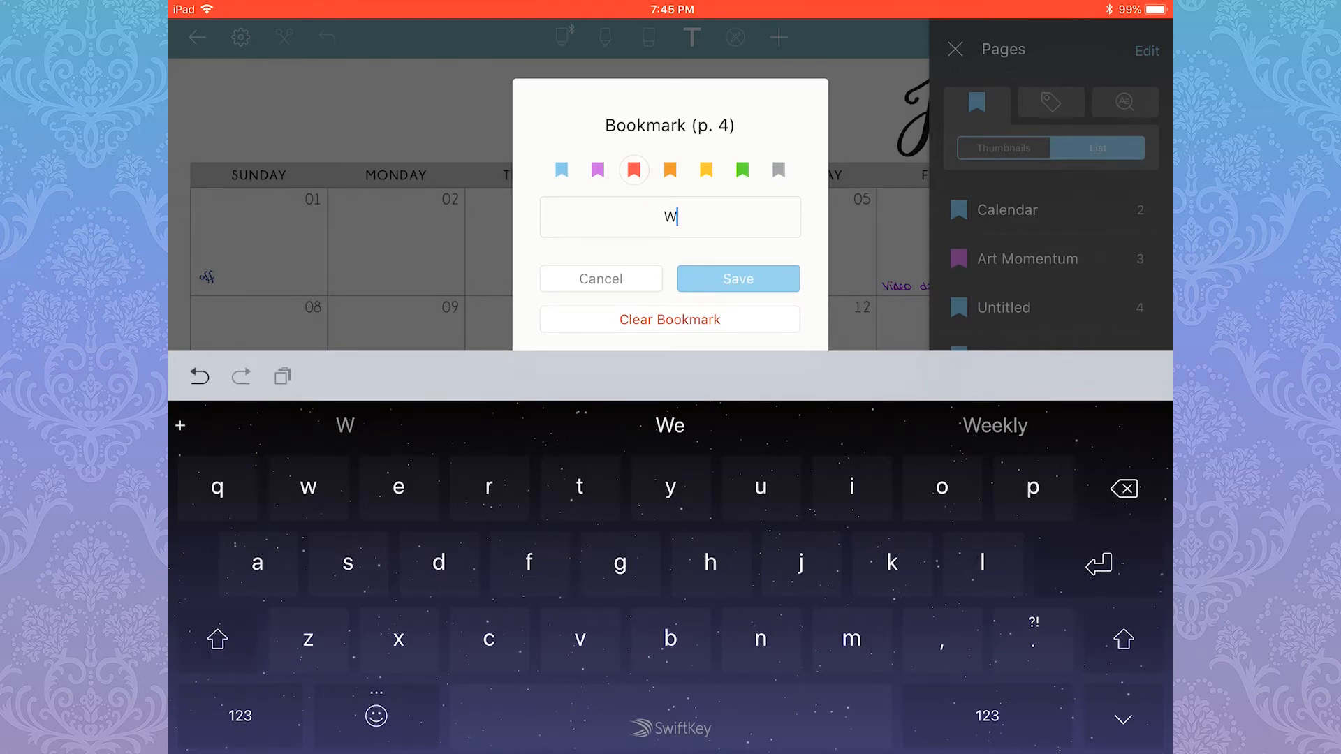
pyautogui.write('Week: July 01 -')
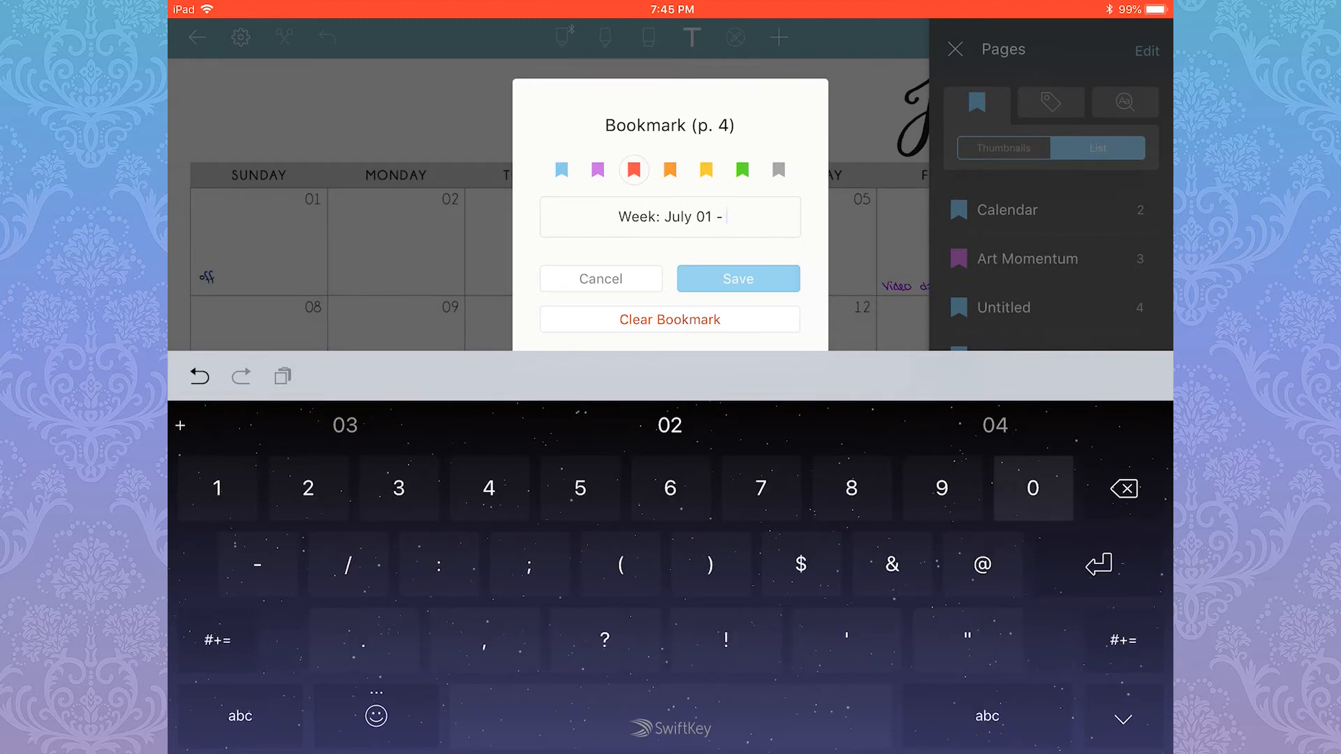
pyautogui.click(738, 279)
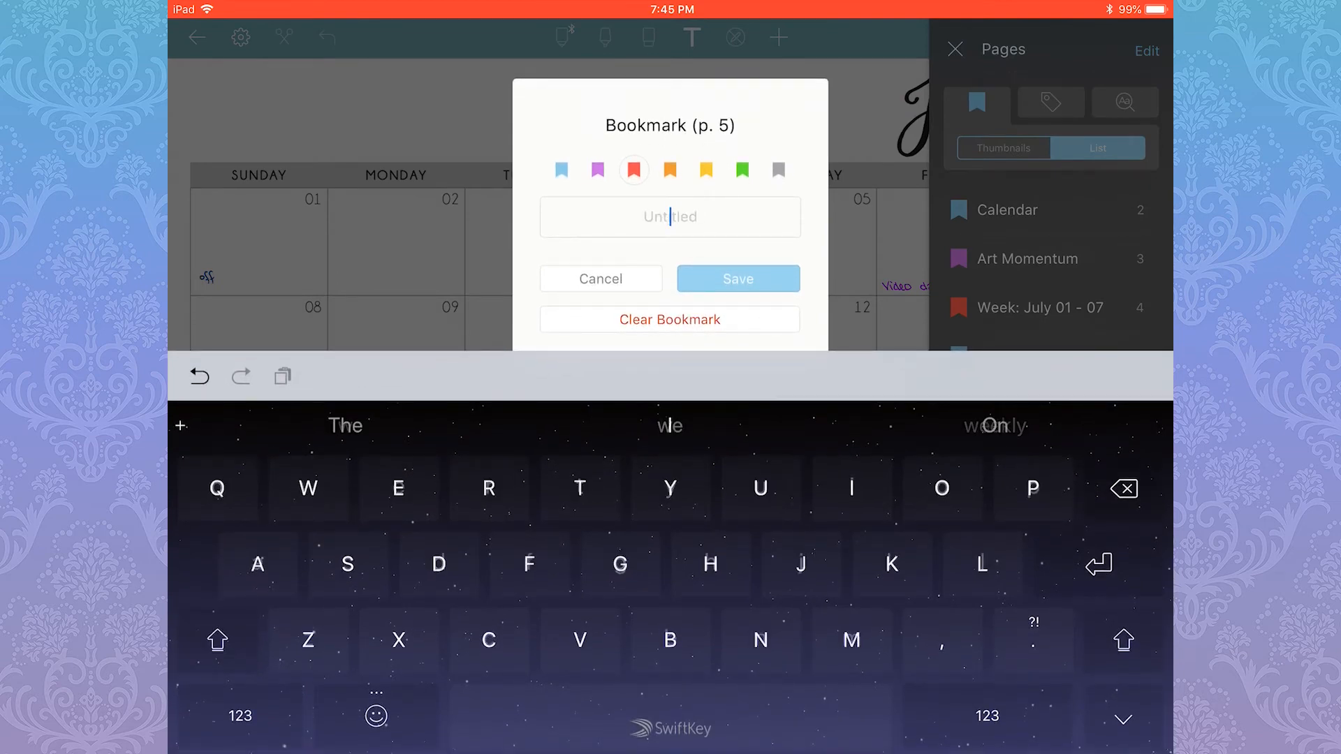
pyautogui.click(600, 279)
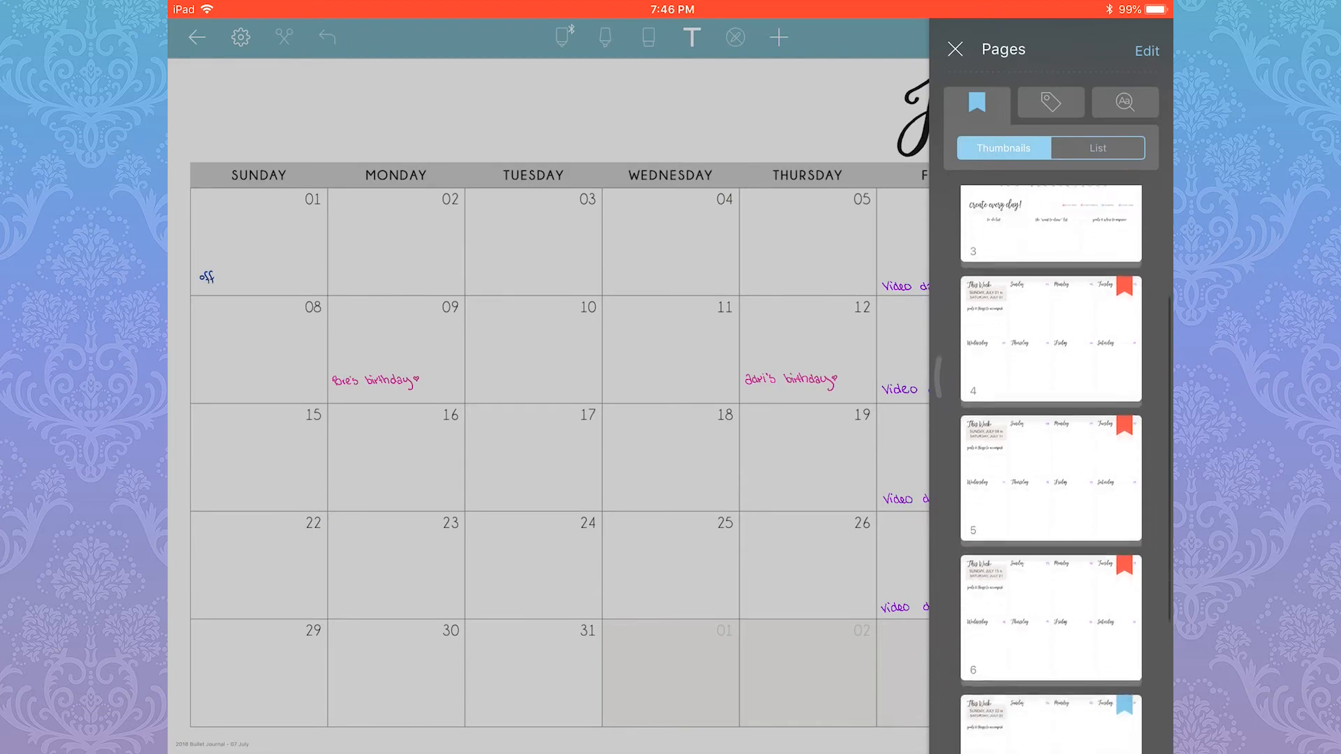
# Scroll the thumbnails, briefly enter and leave page selection, landing on the July 22 - 28 weekly page.
pyautogui.scroll(-3)
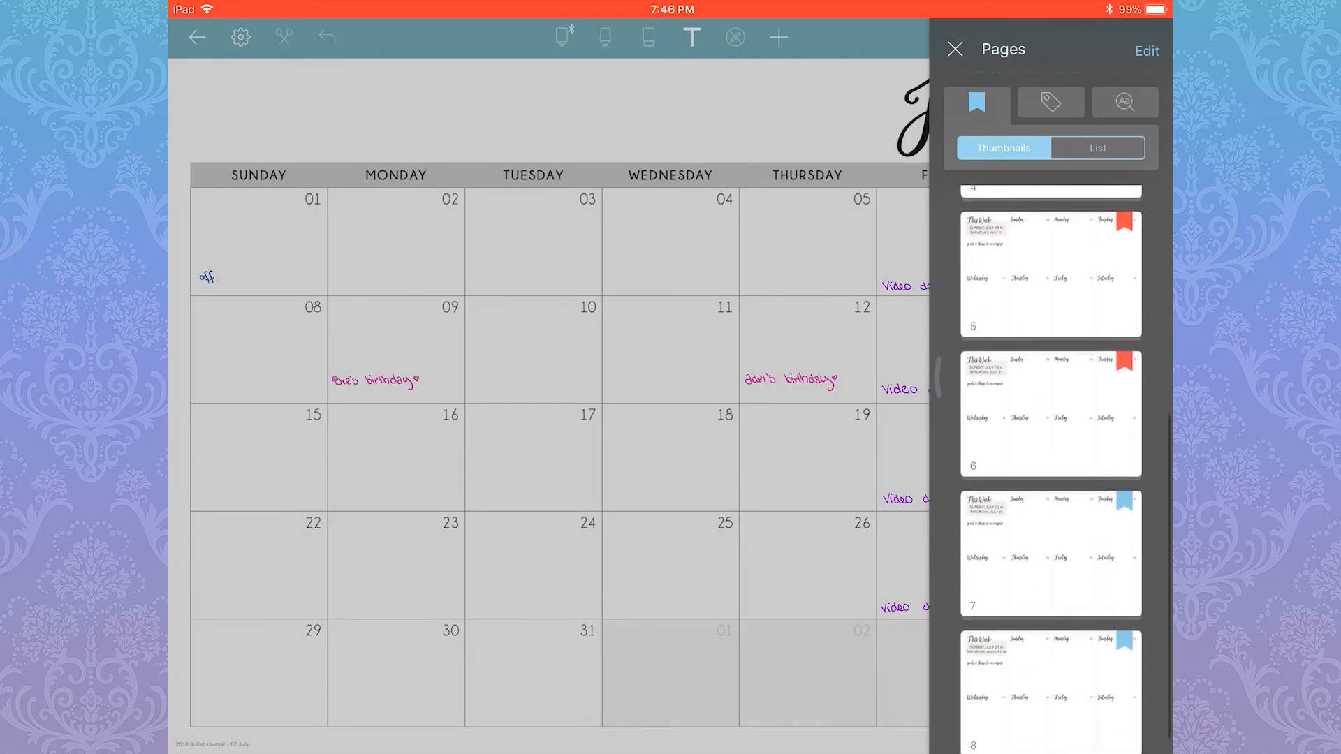
pyautogui.scroll(3)
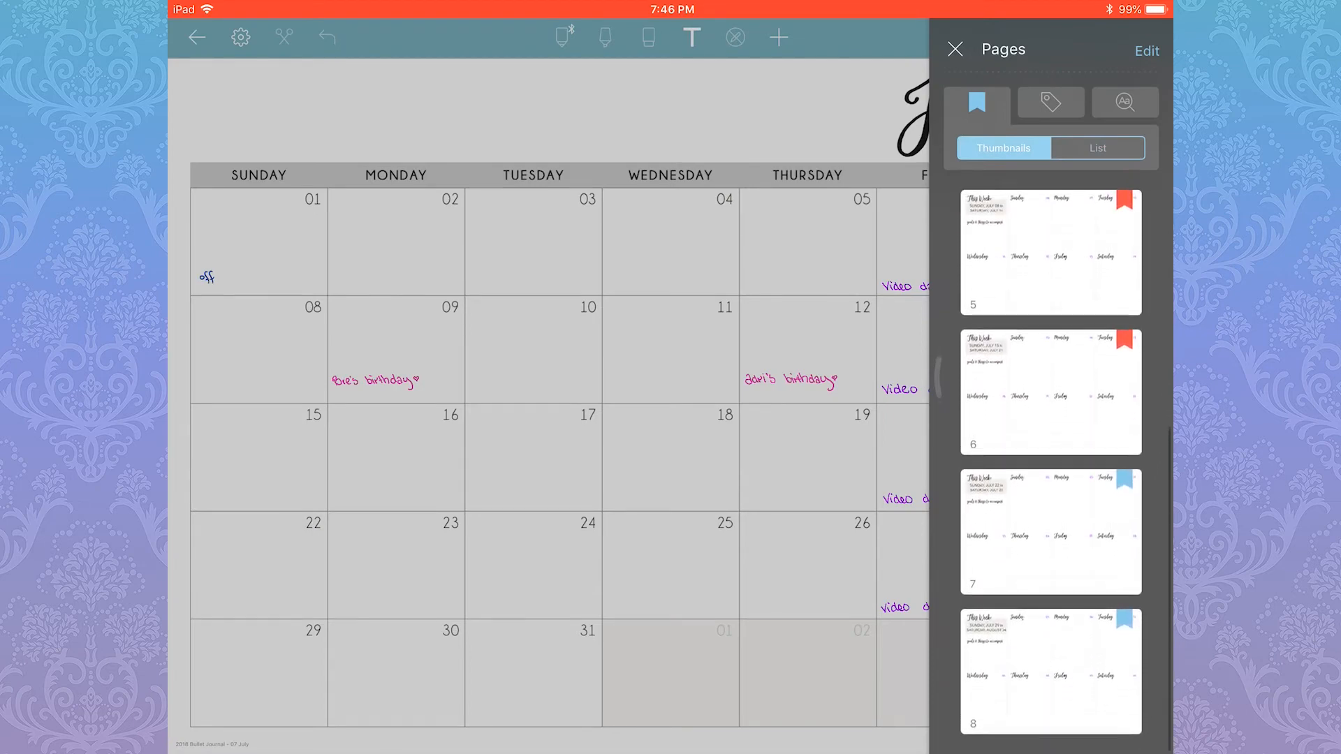
pyautogui.click(1146, 51)
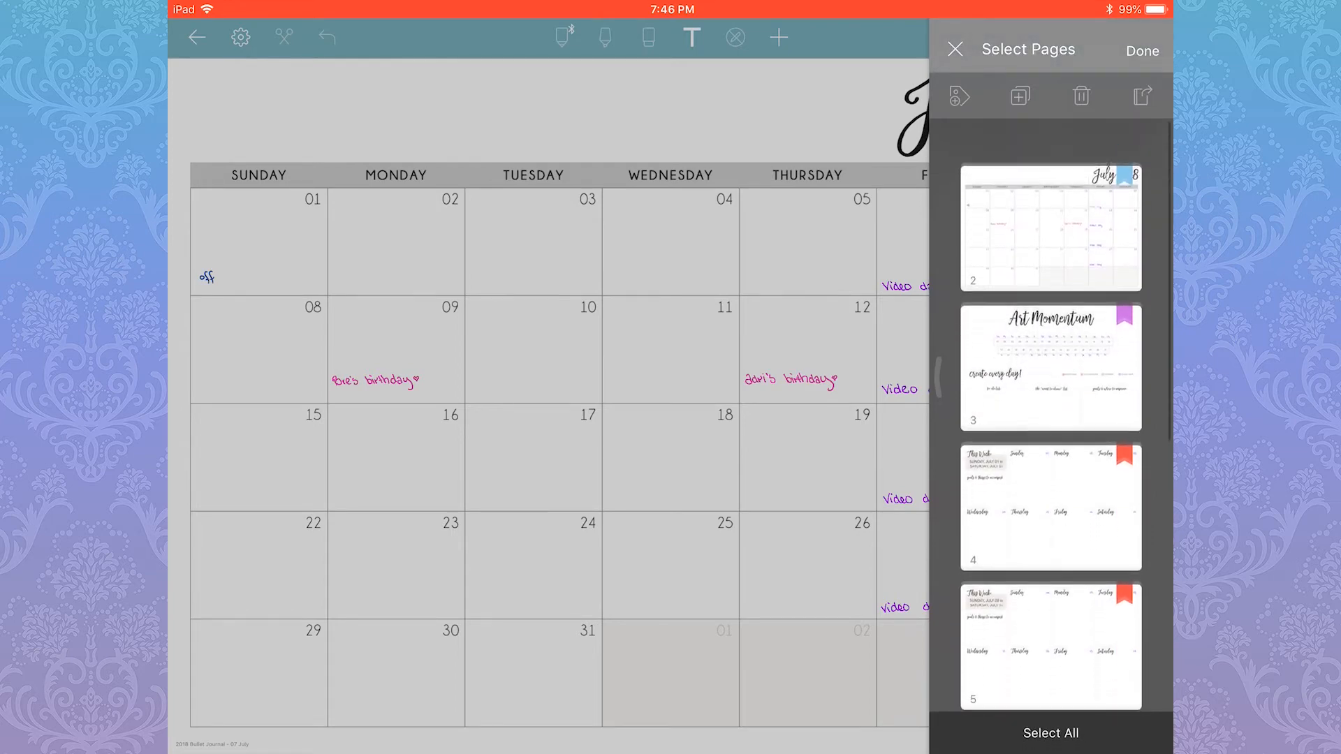
pyautogui.click(1141, 50)
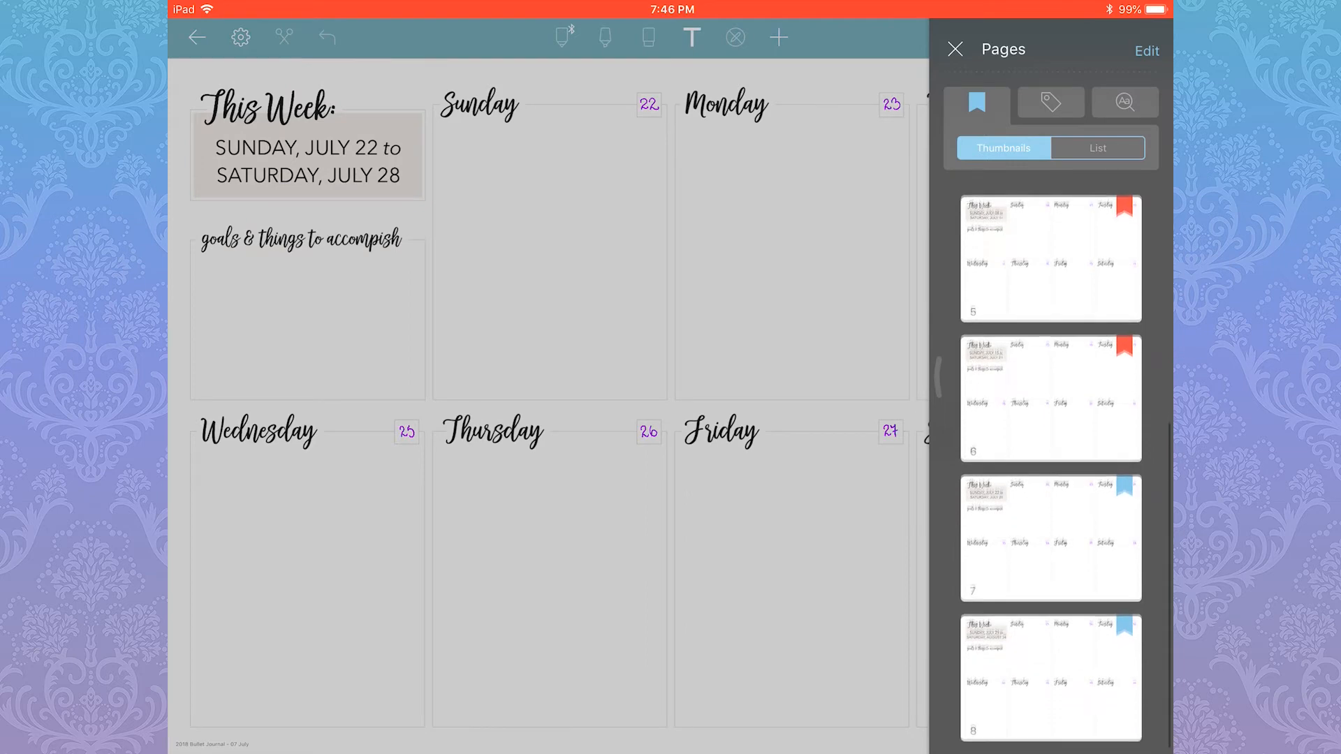
# Make page 7's bookmark red, name it 'Week: July 22 - 28' and save it.
pyautogui.click(1098, 147)
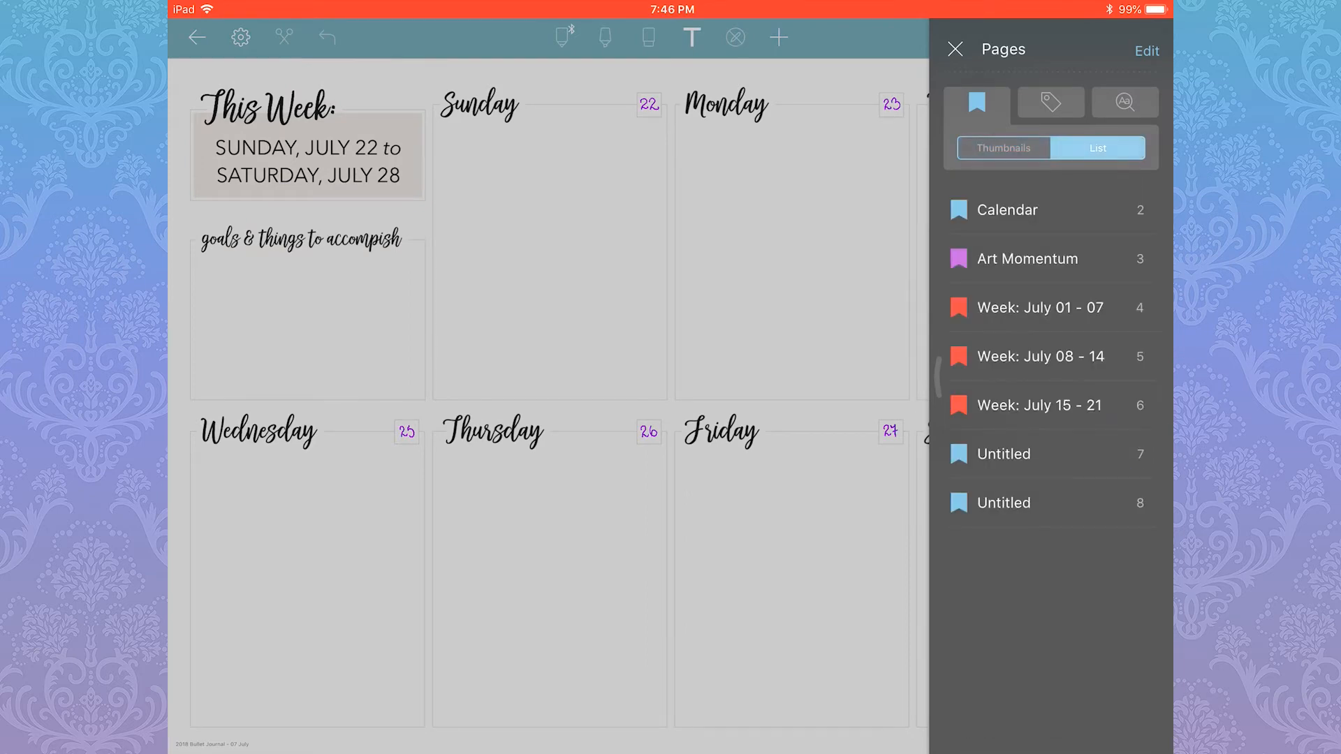
pyautogui.click(1003, 453)
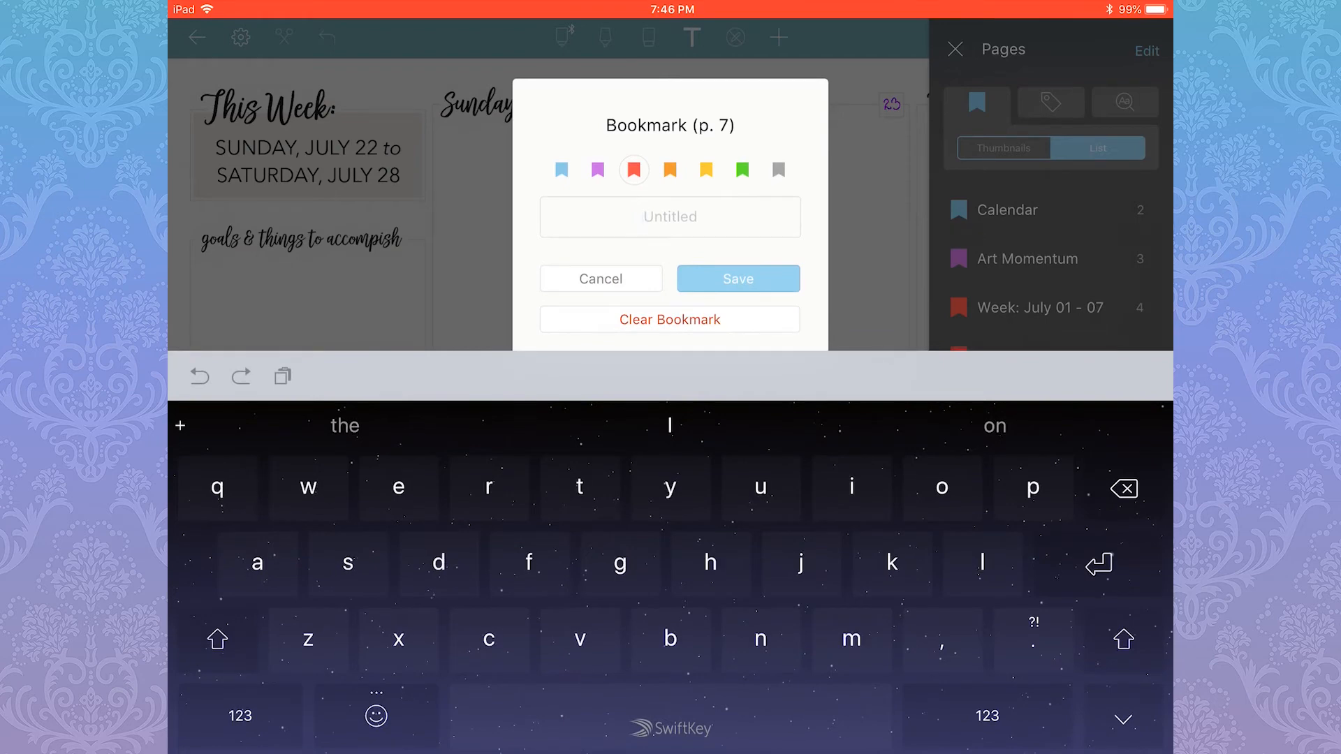
pyautogui.write('Week')
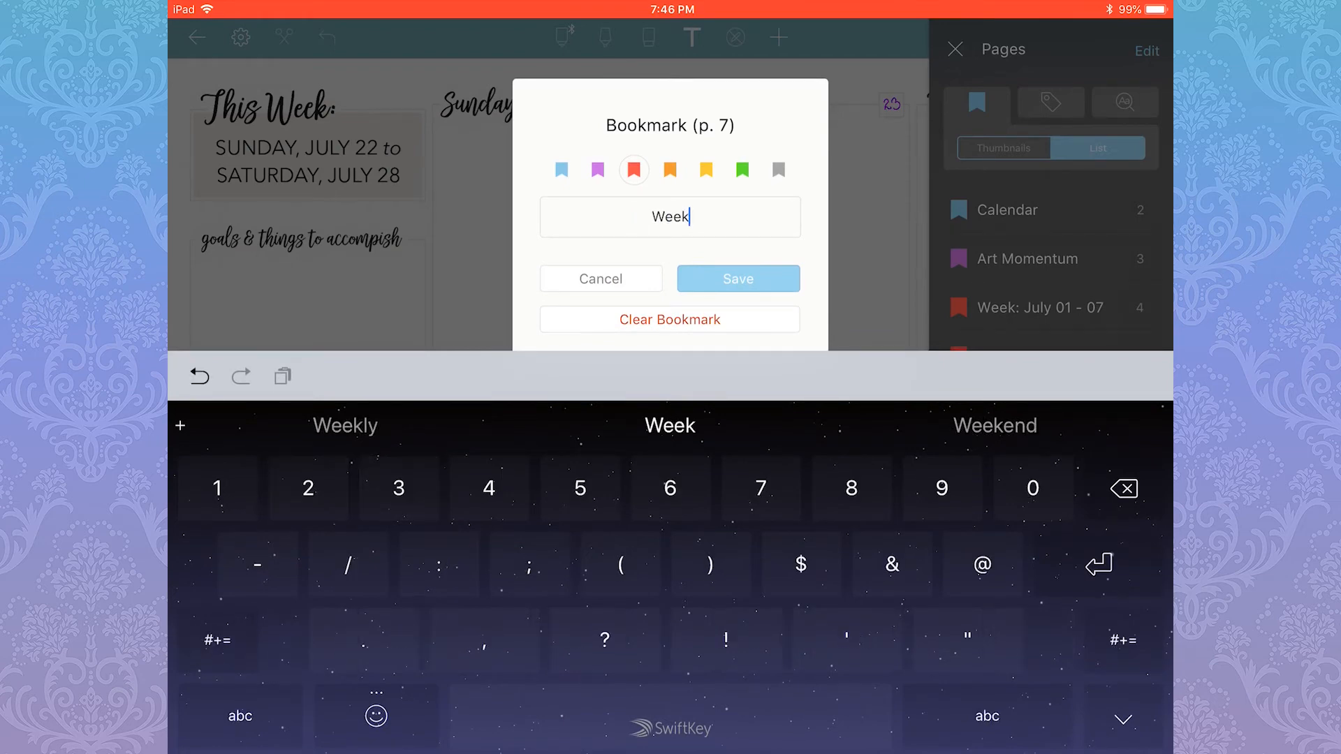
pyautogui.write(': July 22')
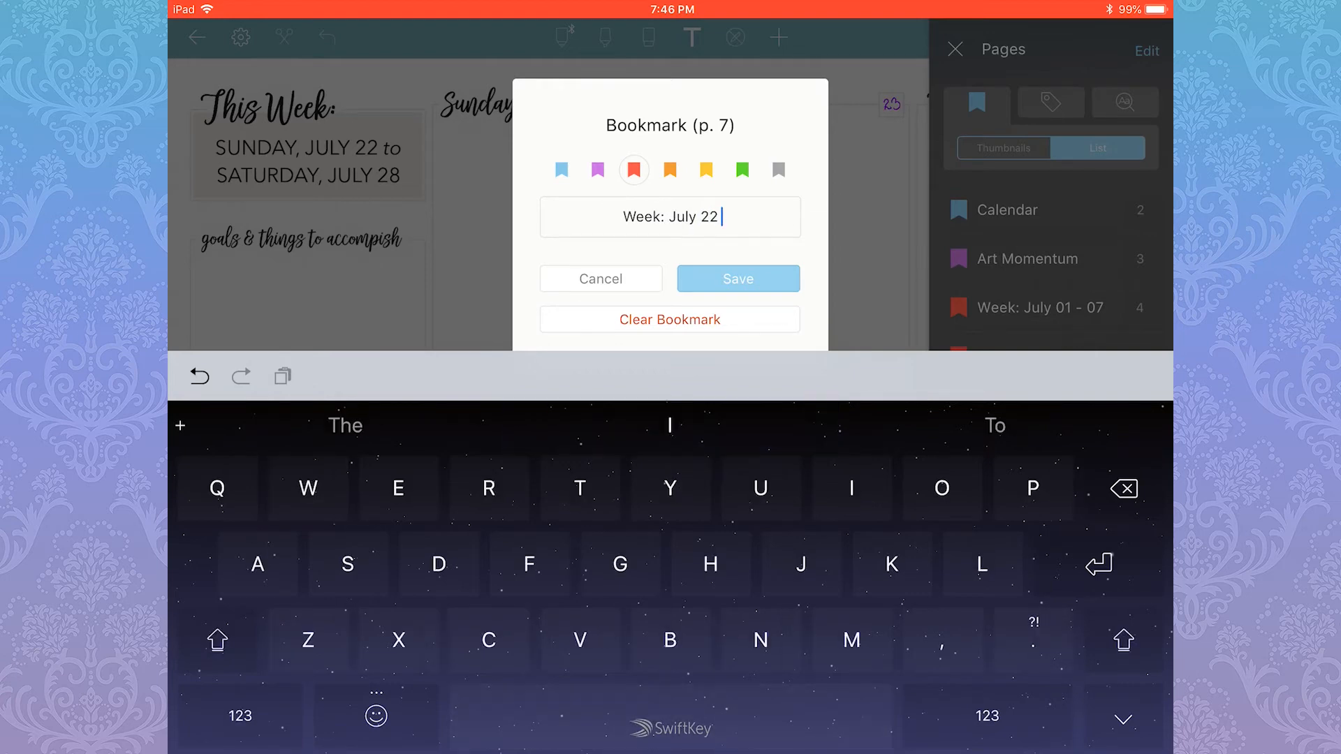
pyautogui.click(736, 278)
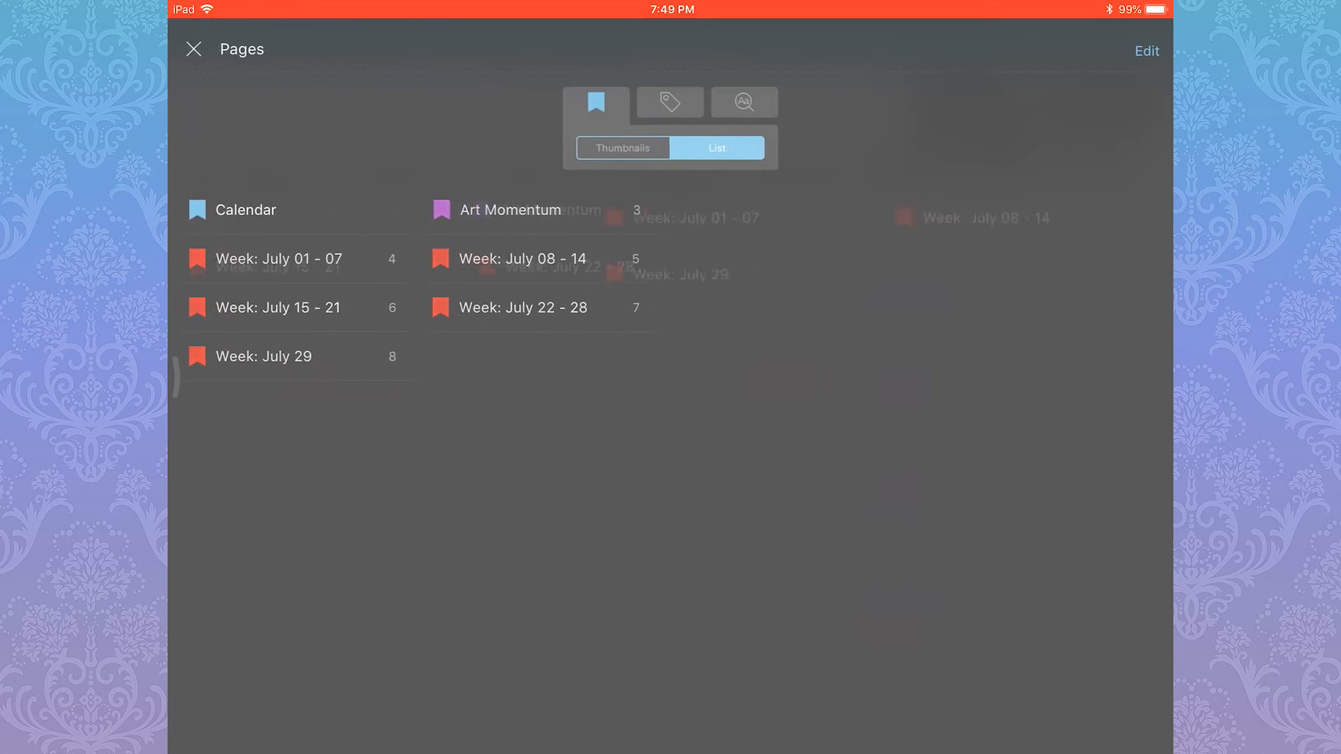
# Check the page previews after the Week: July 29 bookmark and close the Pages overview.
pyautogui.click(621, 147)
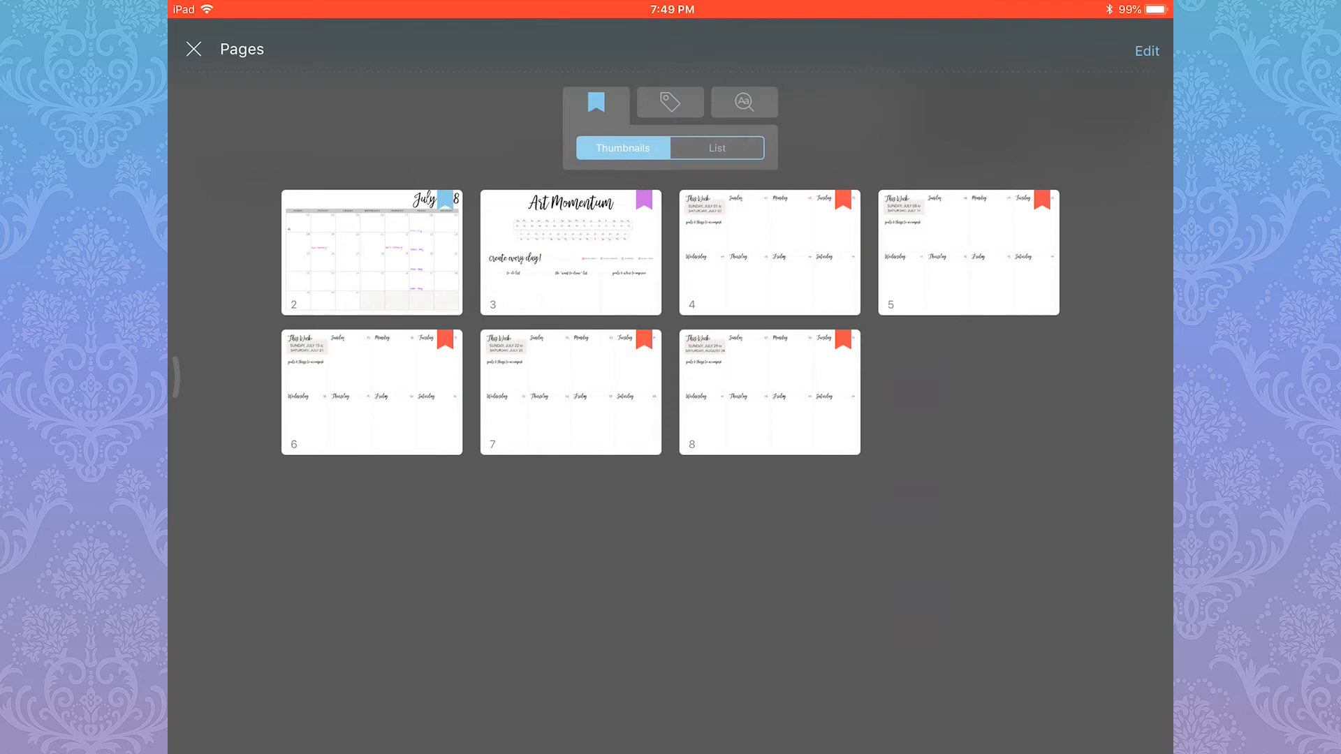
pyautogui.click(716, 147)
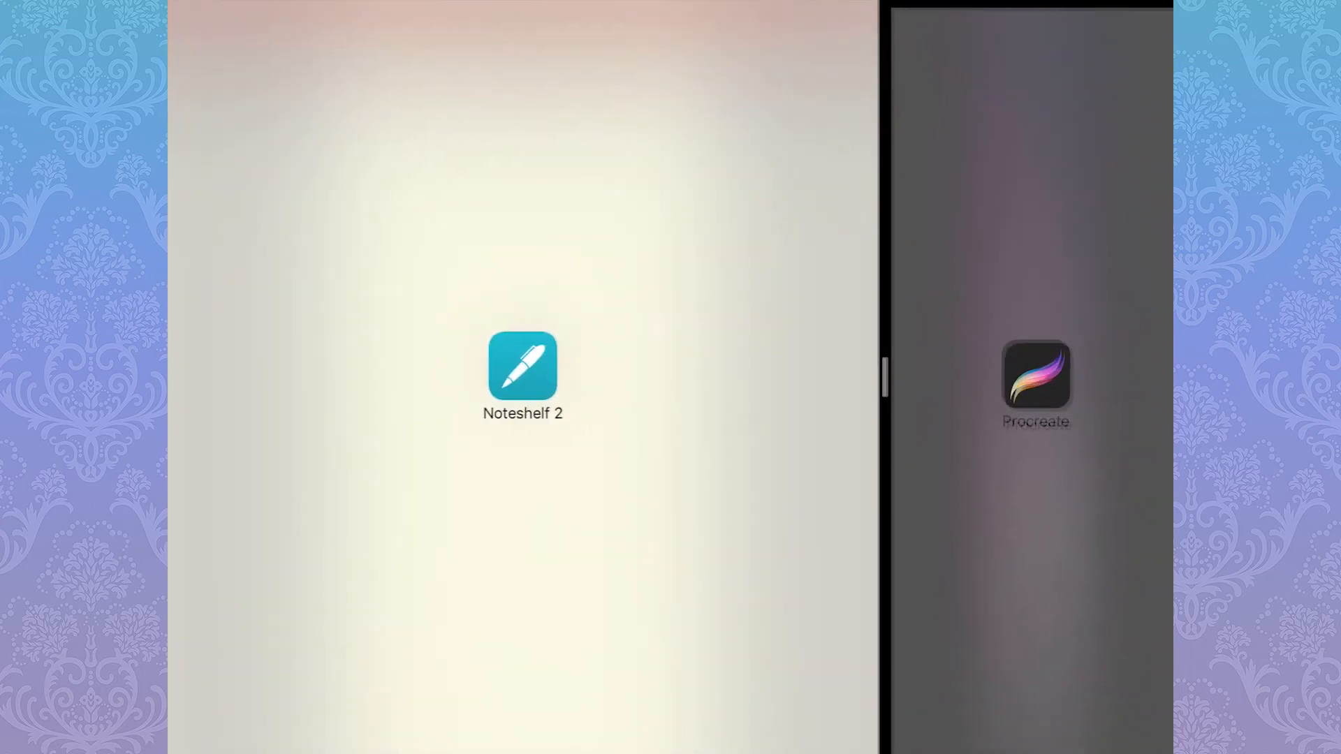
# Drag the Queen Of Spades artwork from Procreate's gallery onto the dotted test page and begin editing it.
pyautogui.click(522, 366)
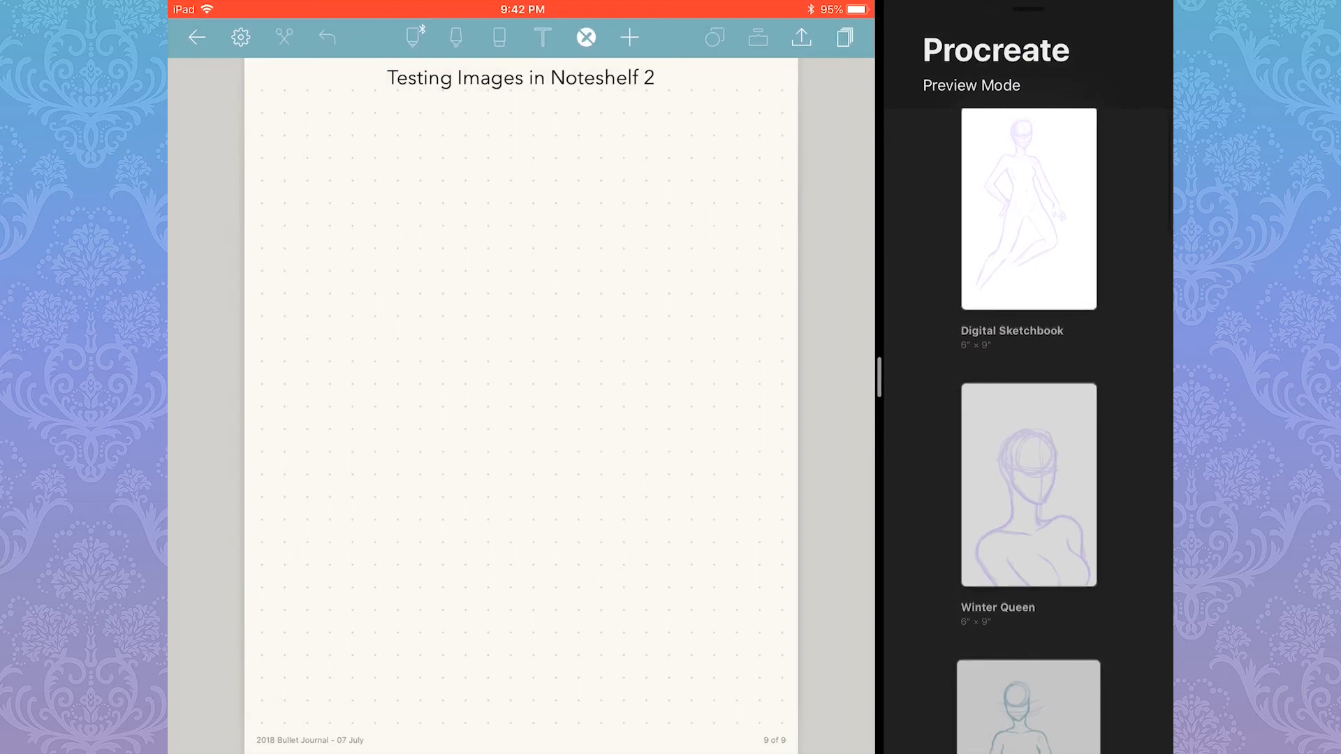
pyautogui.scroll(-3)
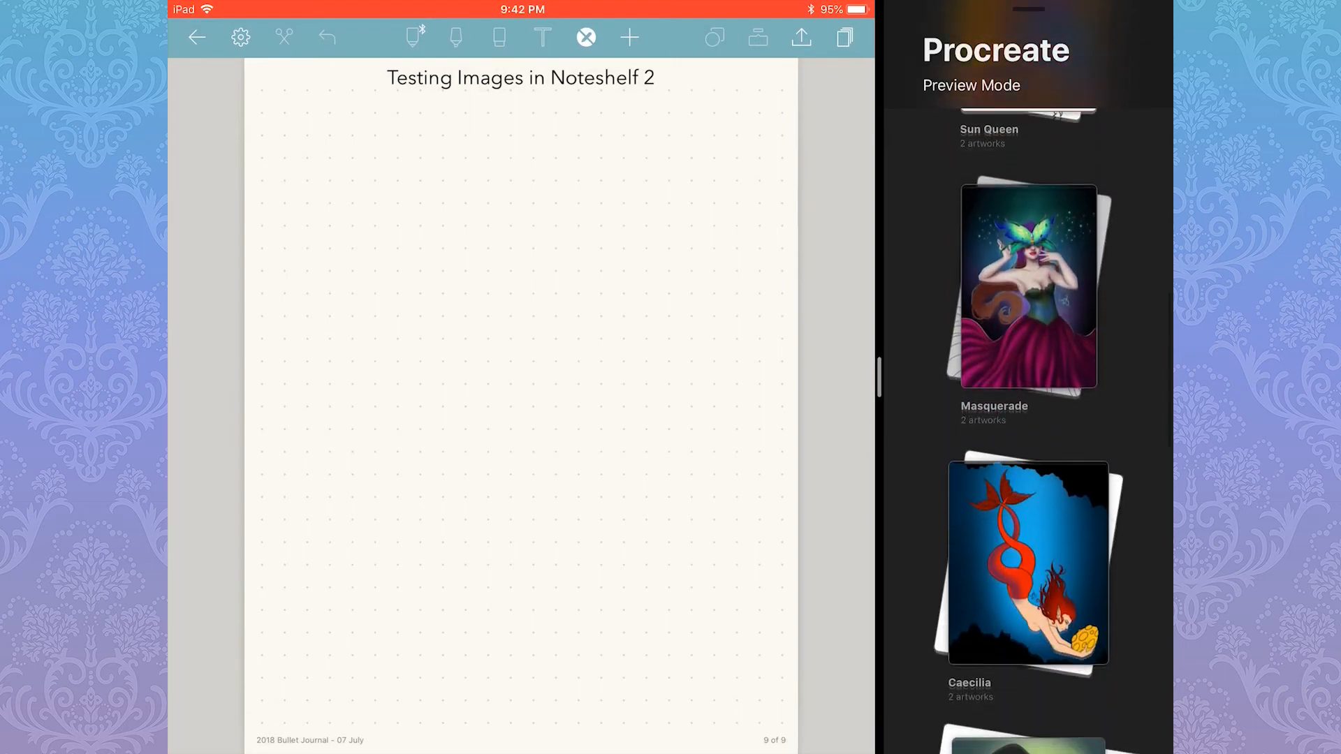
pyautogui.scroll(-3)
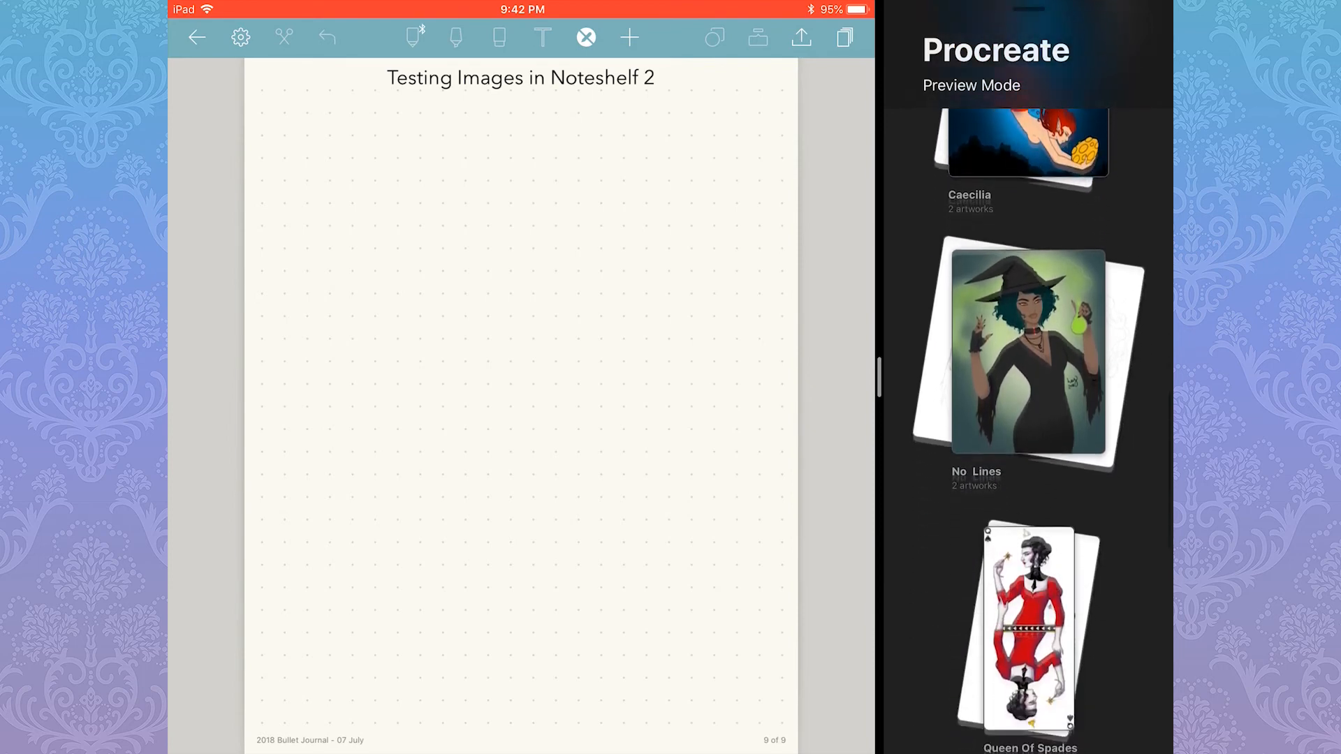
pyautogui.scroll(3)
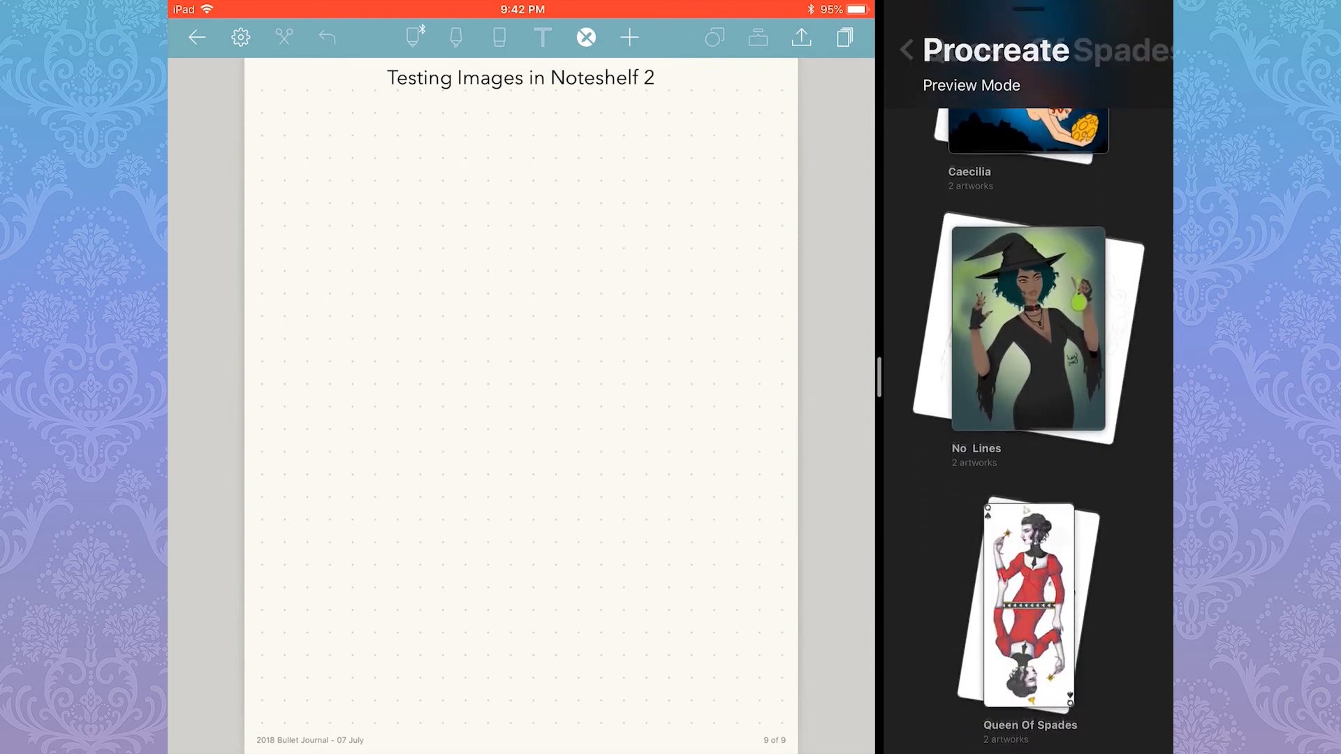
pyautogui.click(1029, 605)
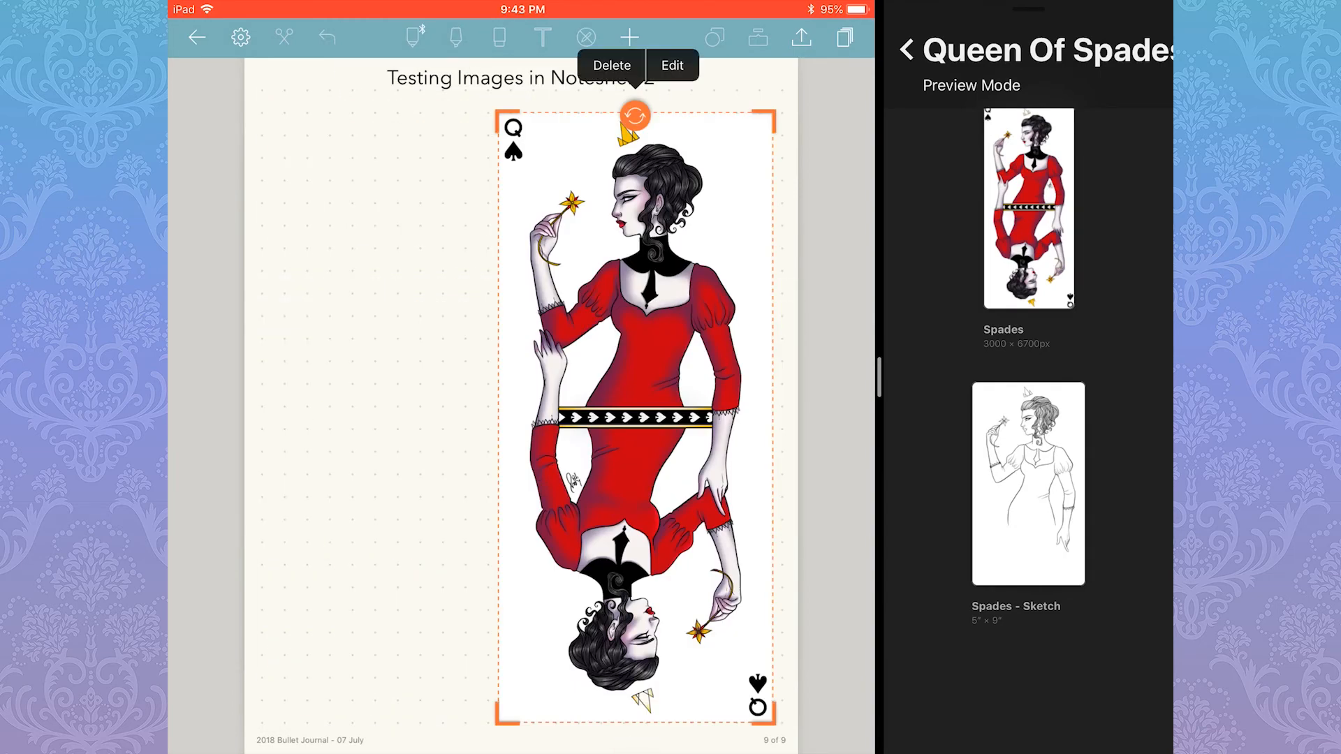
pyautogui.click(671, 66)
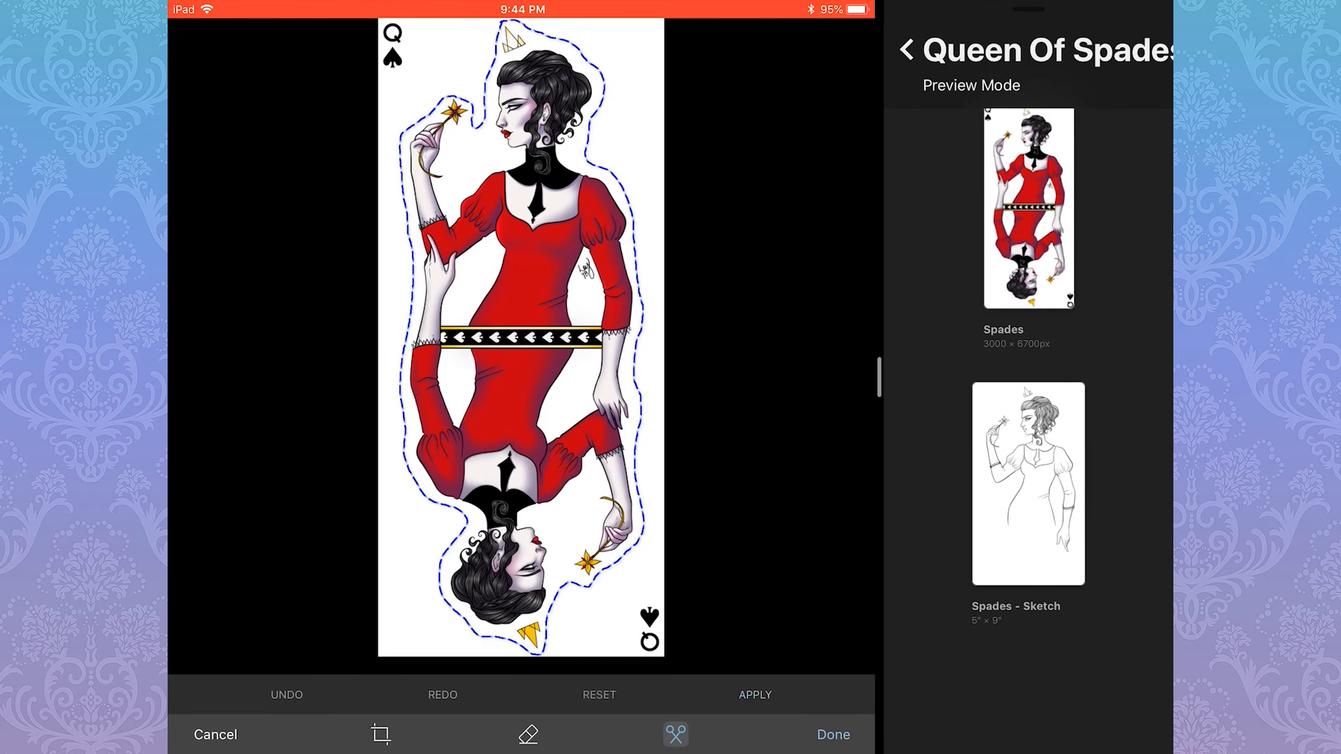
# Apply the lasso cut around the Queen of Spades figure and finish, removing the white card background.
pyautogui.click(756, 694)
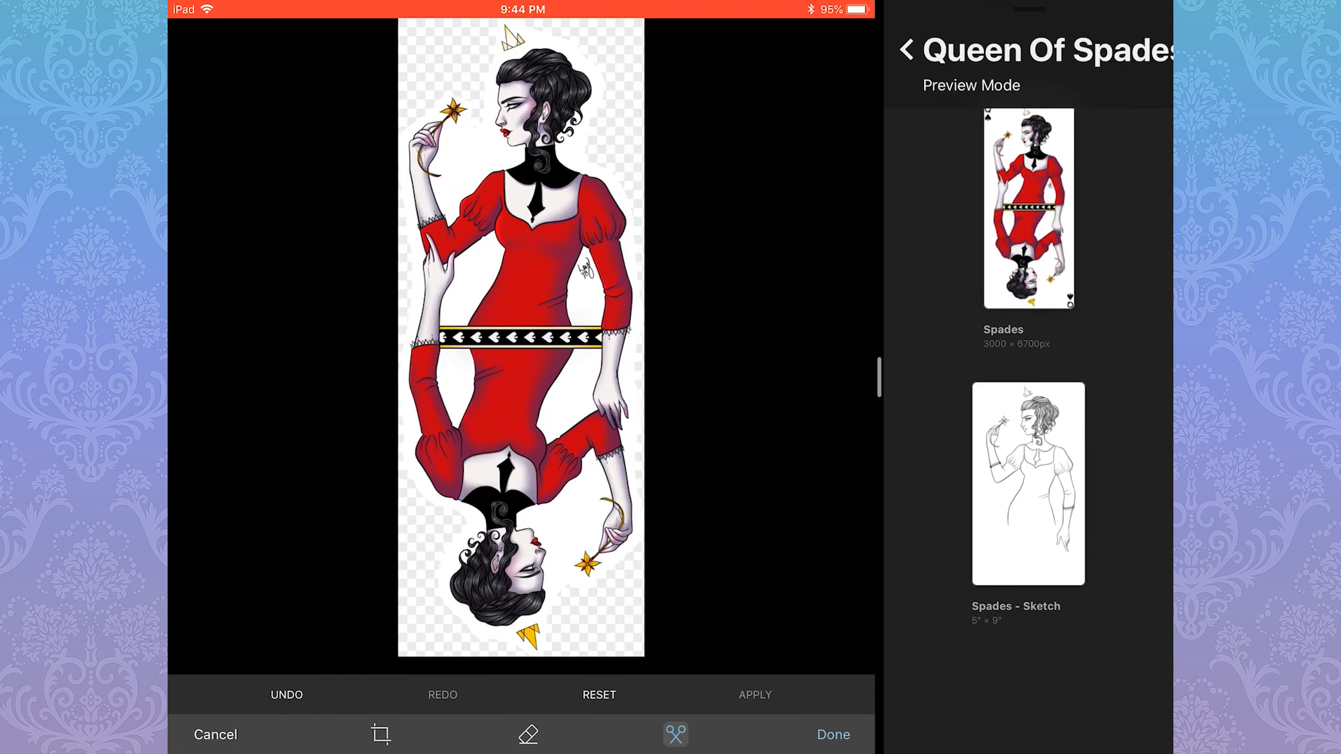
pyautogui.click(832, 733)
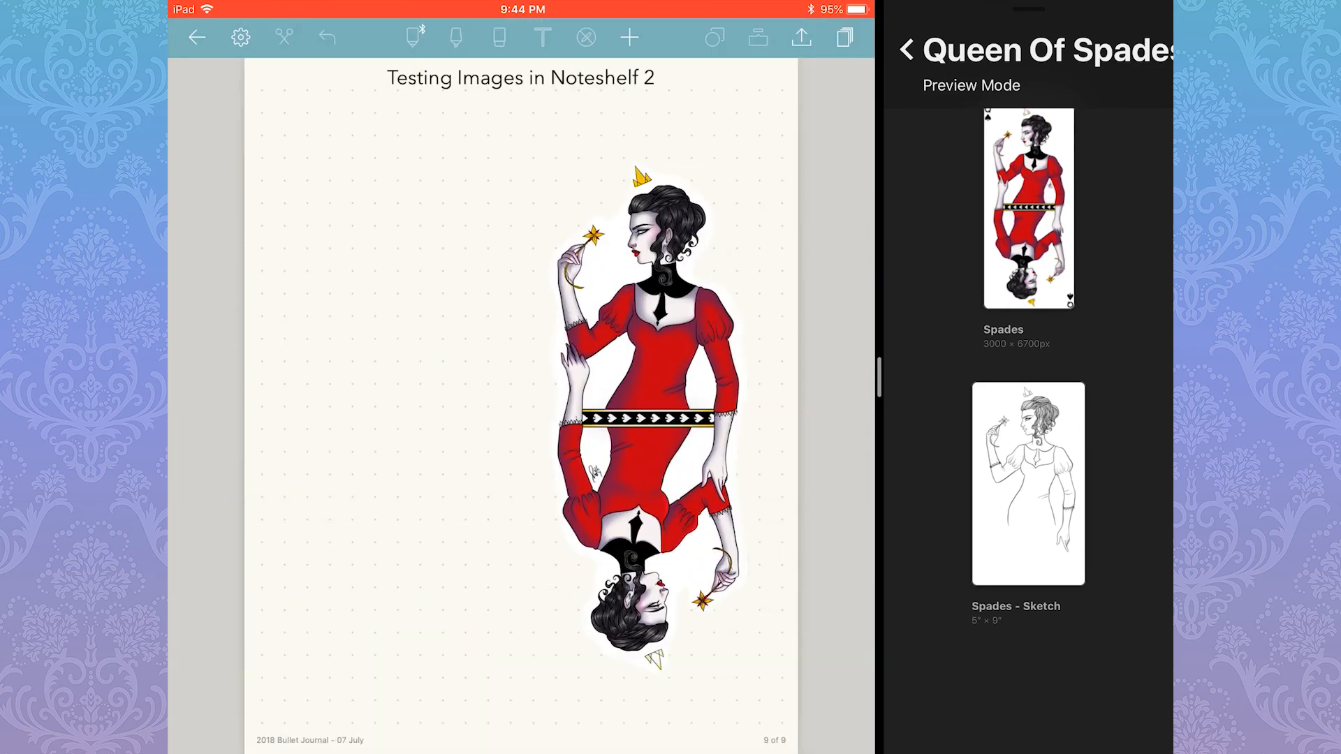